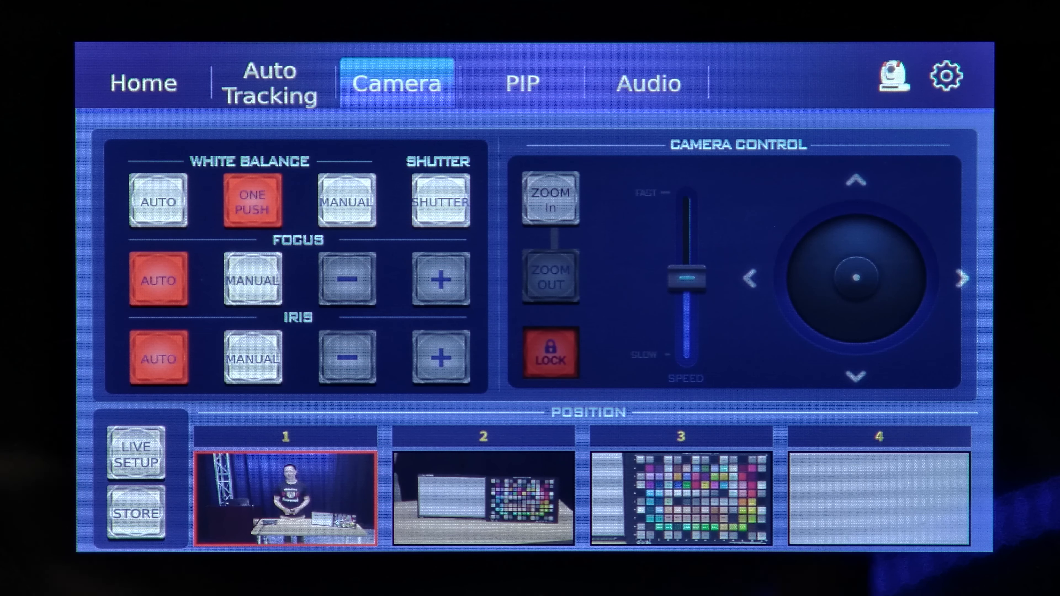
Create a Video Capture Device source named iCAST Mini and browse its available devices
{"action": "left_click", "coordinate": [135, 548]}
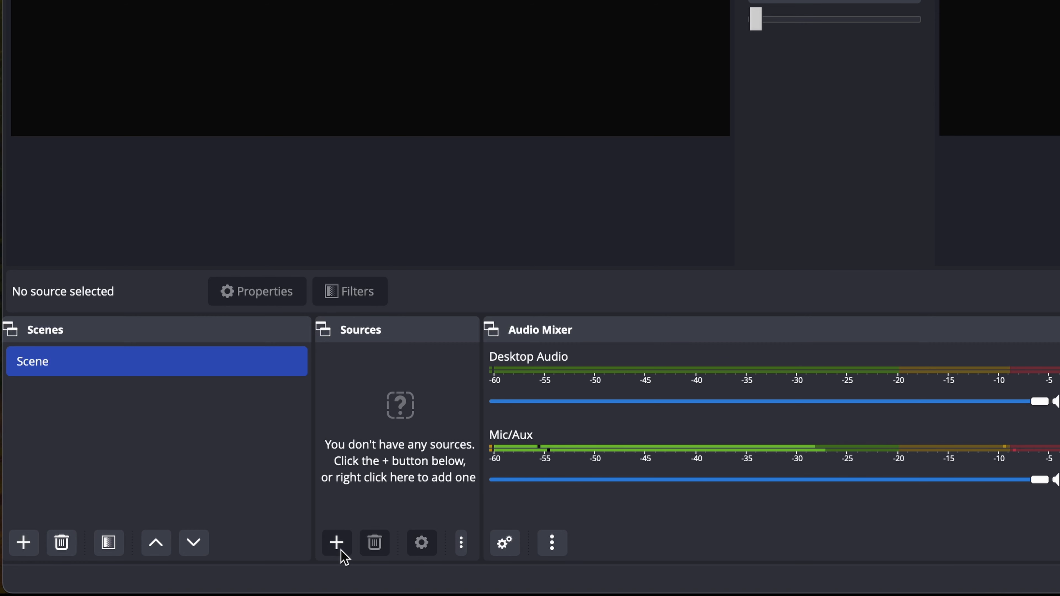
{"action": "left_click", "coordinate": [336, 542]}
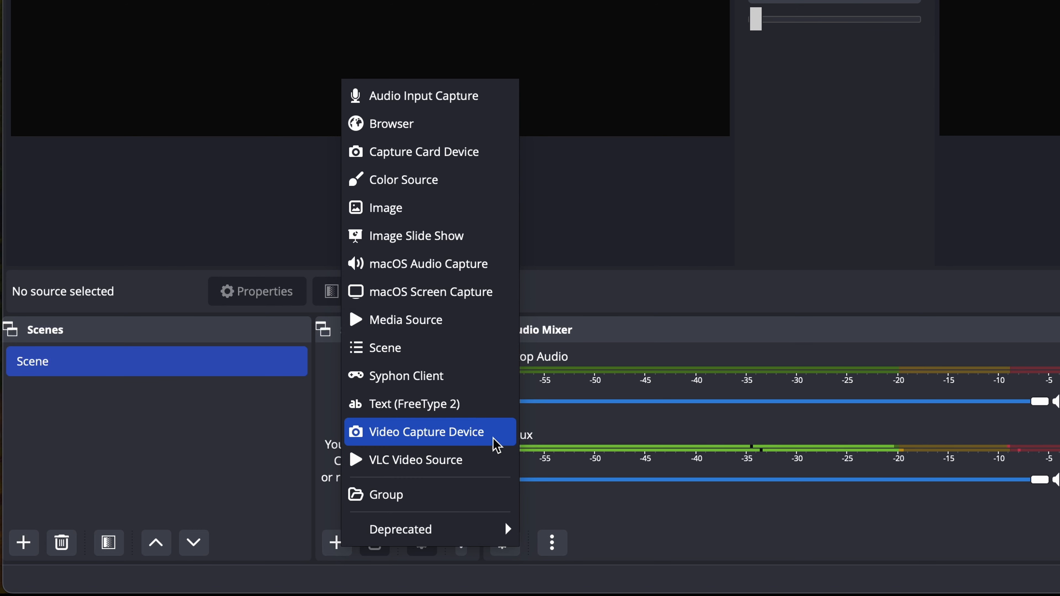
{"action": "left_click", "coordinate": [425, 431]}
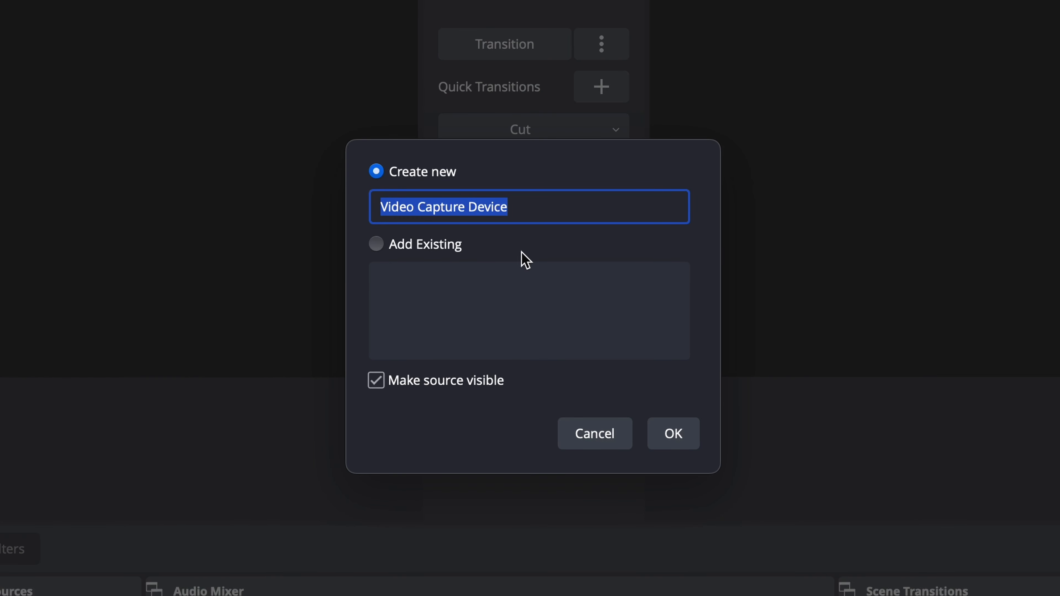
{"action": "type", "text": "iCAST"}
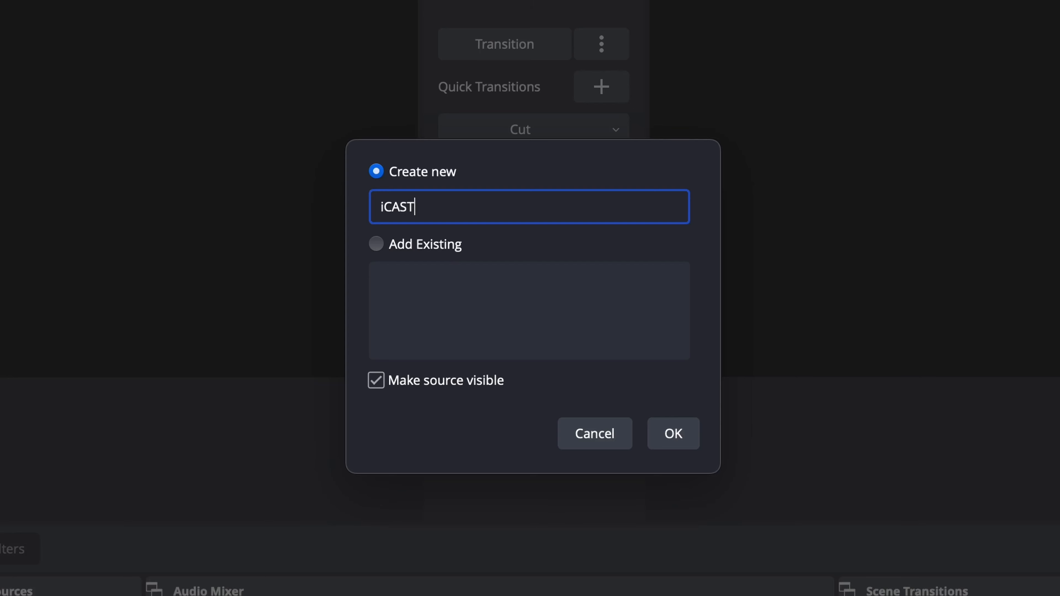
{"action": "type", "text": "Mini"}
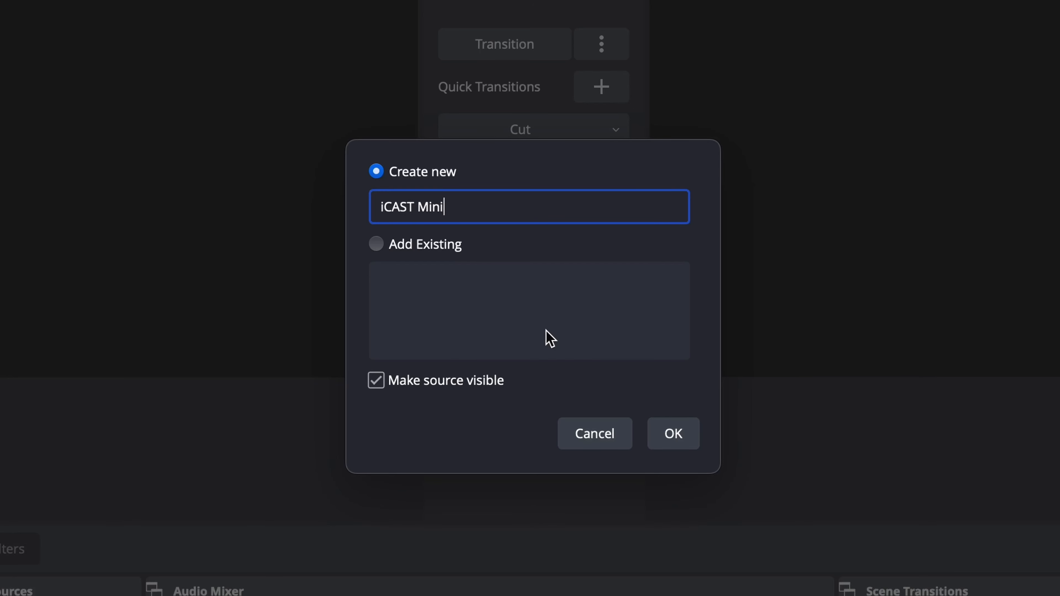
{"action": "left_click", "coordinate": [672, 433]}
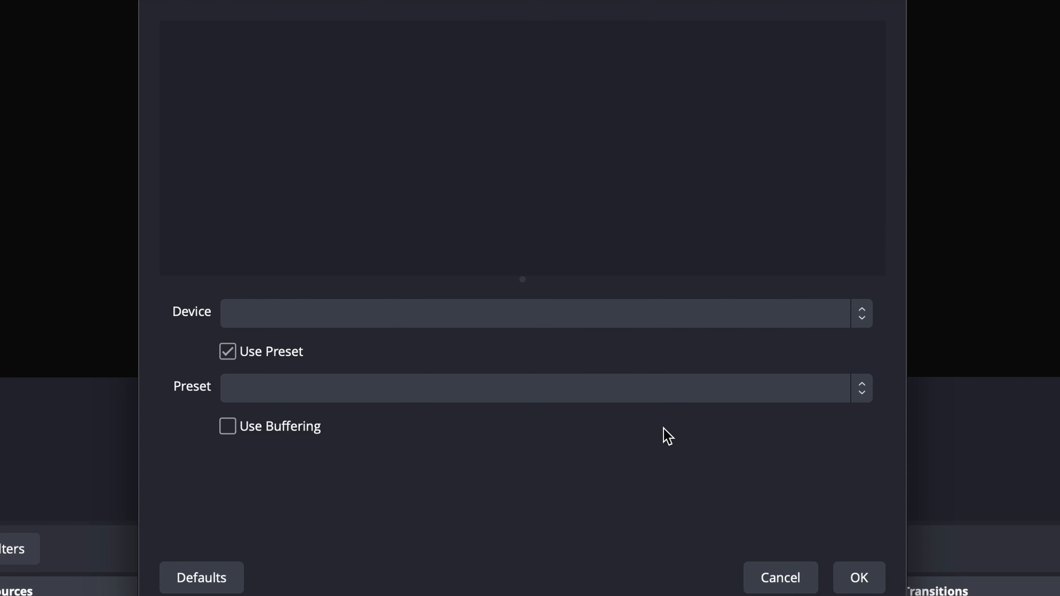
{"action": "left_click", "coordinate": [537, 313]}
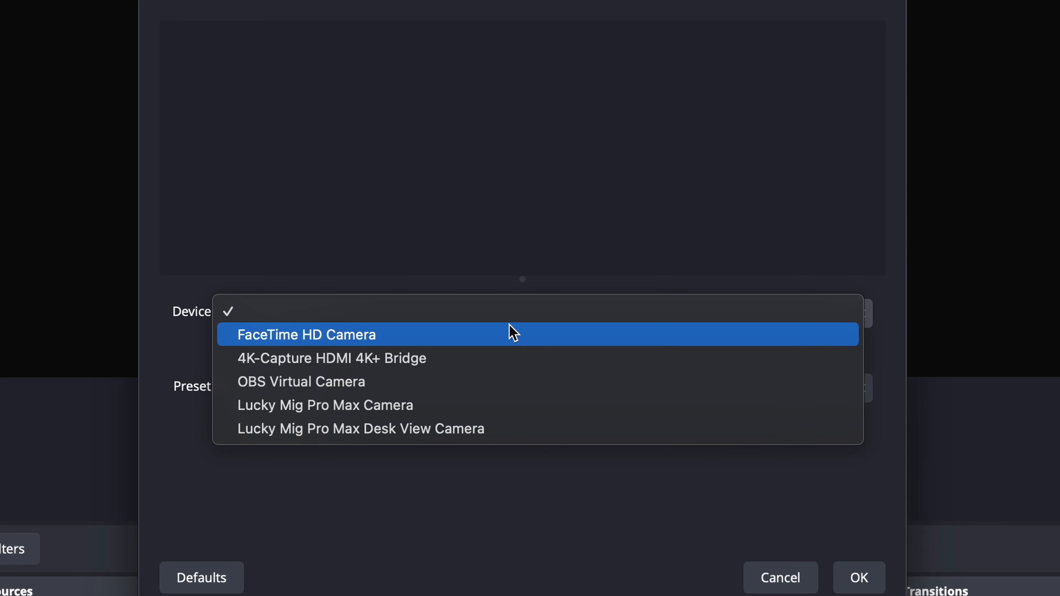
{"action": "mouse_move", "coordinate": [554, 358]}
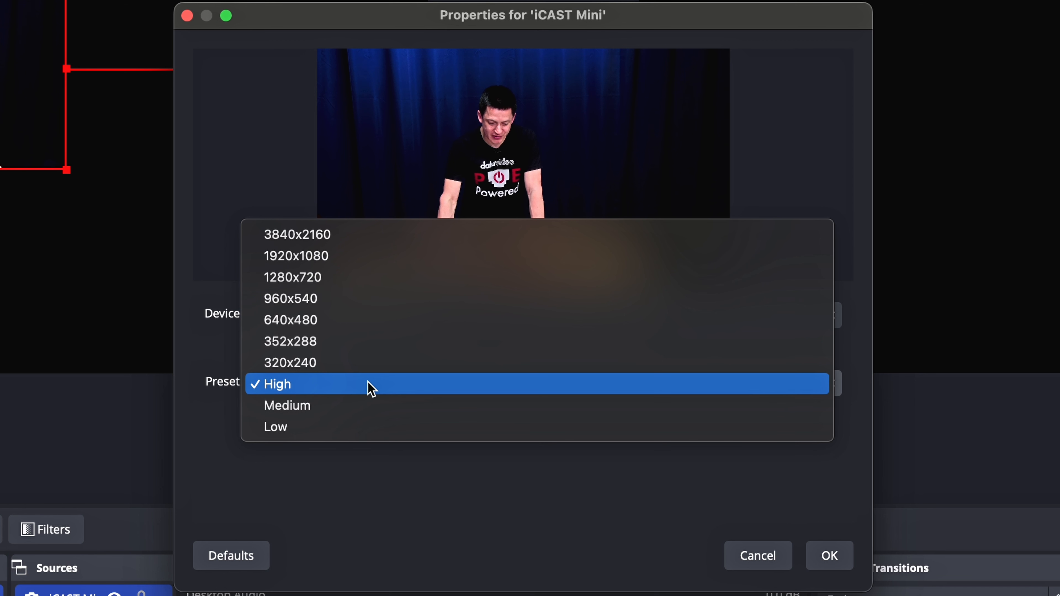
{"action": "mouse_move", "coordinate": [391, 234]}
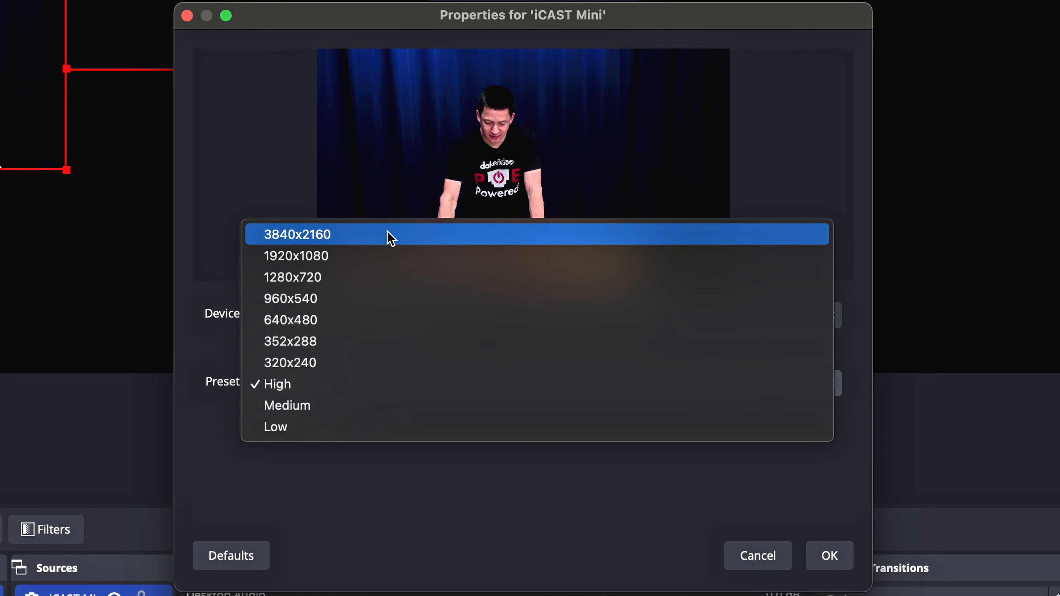
{"action": "mouse_move", "coordinate": [424, 320]}
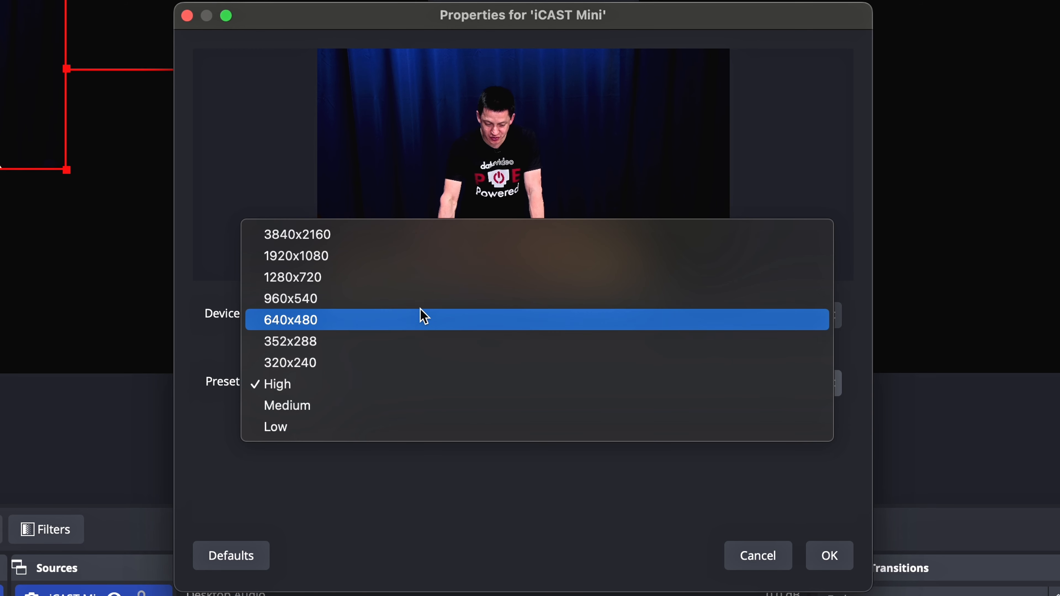
{"action": "mouse_move", "coordinate": [392, 256]}
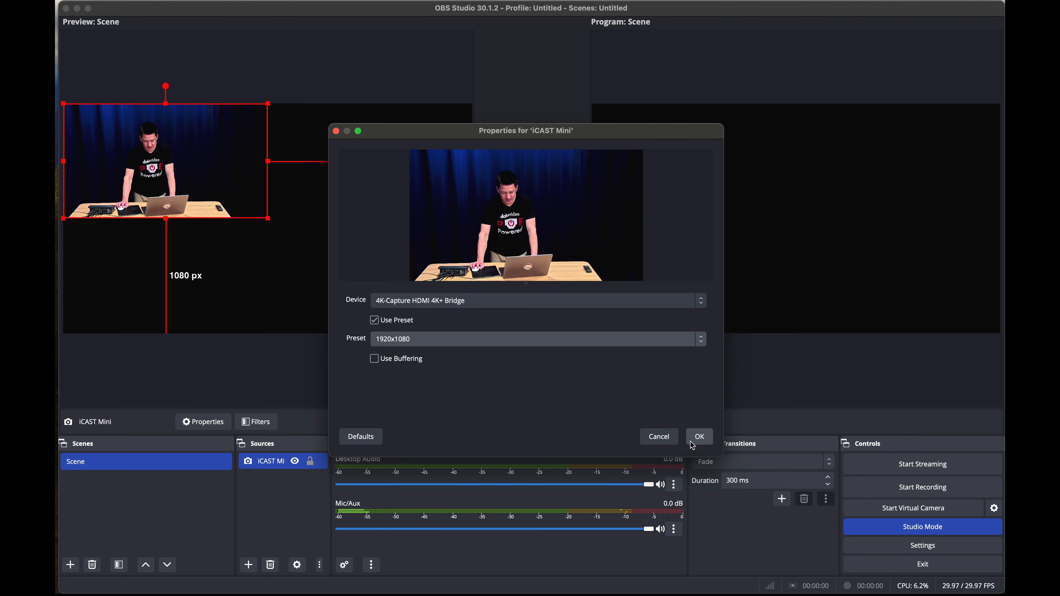
Confirm the iCAST Mini properties so its HDMI 4K+ Bridge feed fills the preview
{"action": "left_click", "coordinate": [699, 437]}
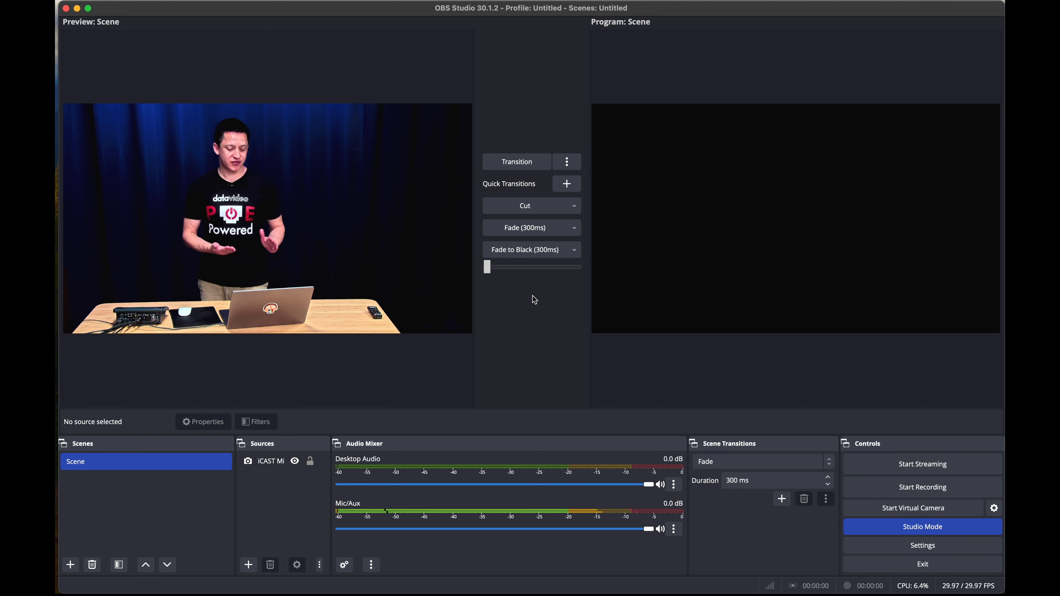
Delete the source and add iCAST Mini 4k on the HDMI 4K+ Bridge at 3840x2160
{"action": "left_click", "coordinate": [271, 461]}
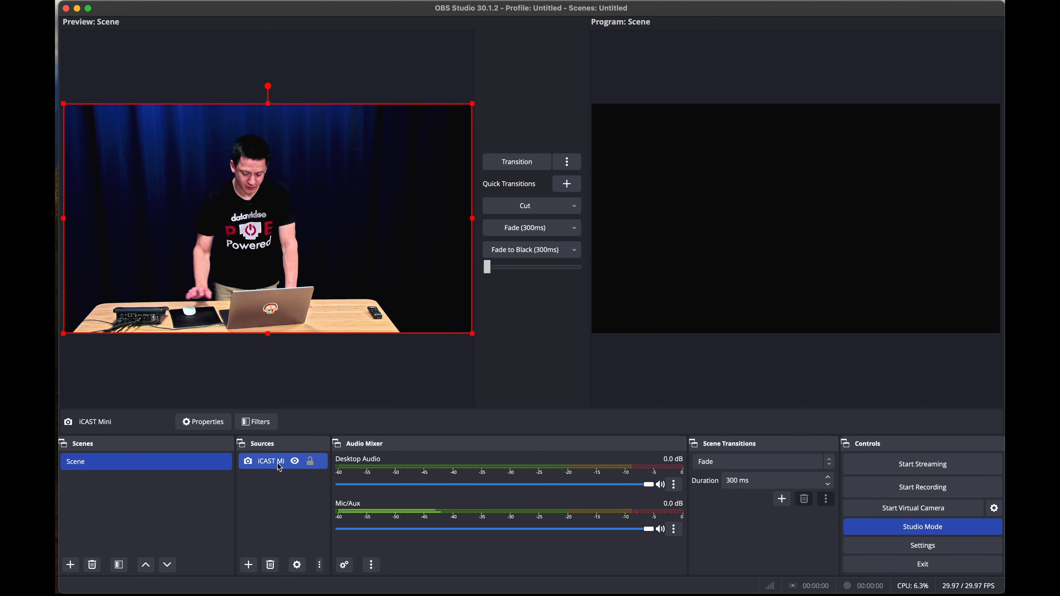
{"action": "left_click", "coordinate": [269, 564]}
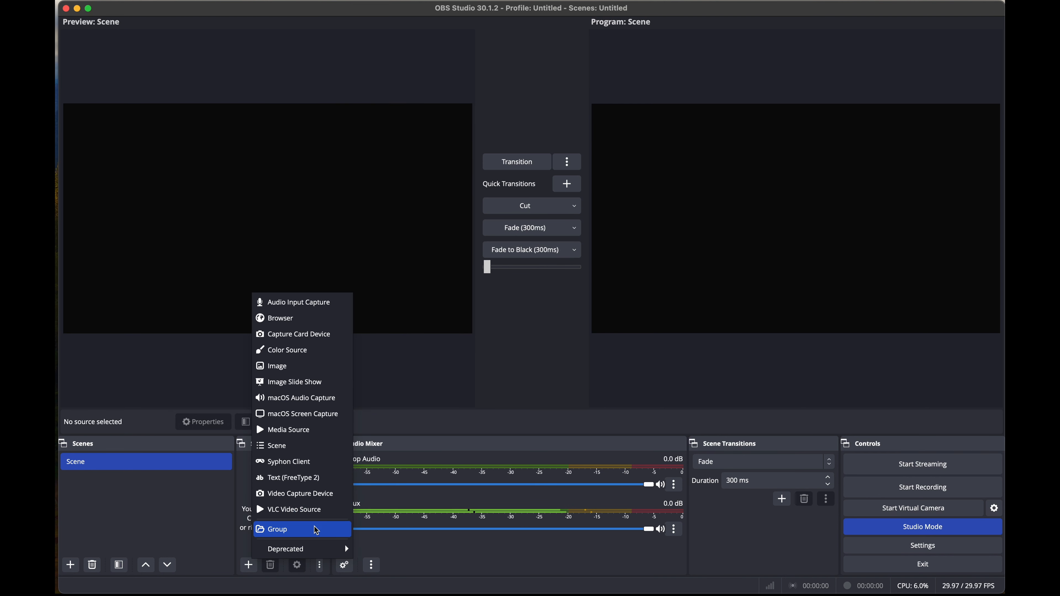
{"action": "left_click", "coordinate": [298, 494]}
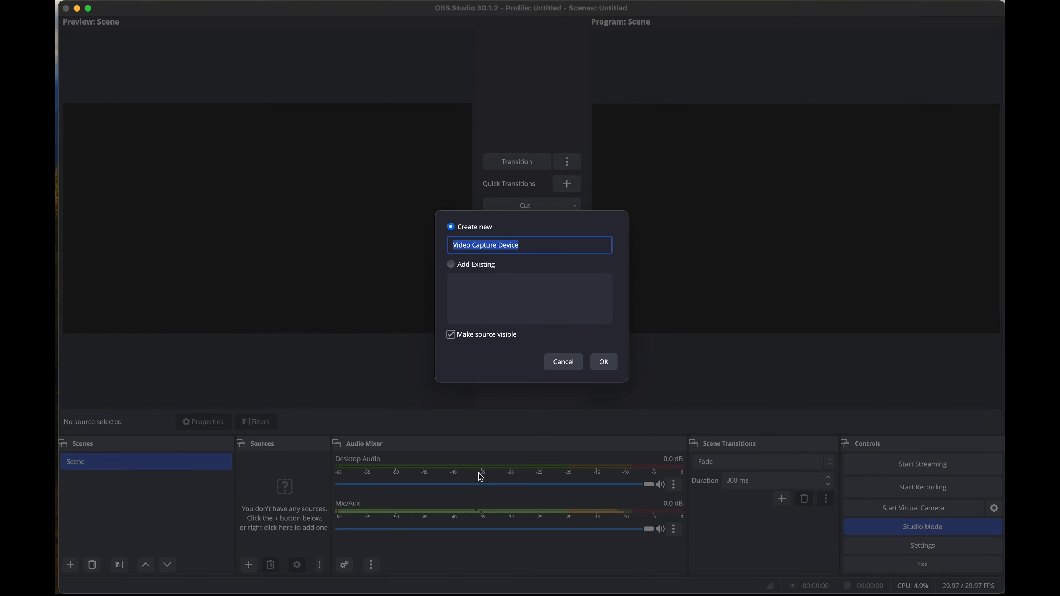
{"action": "type", "text": "i"}
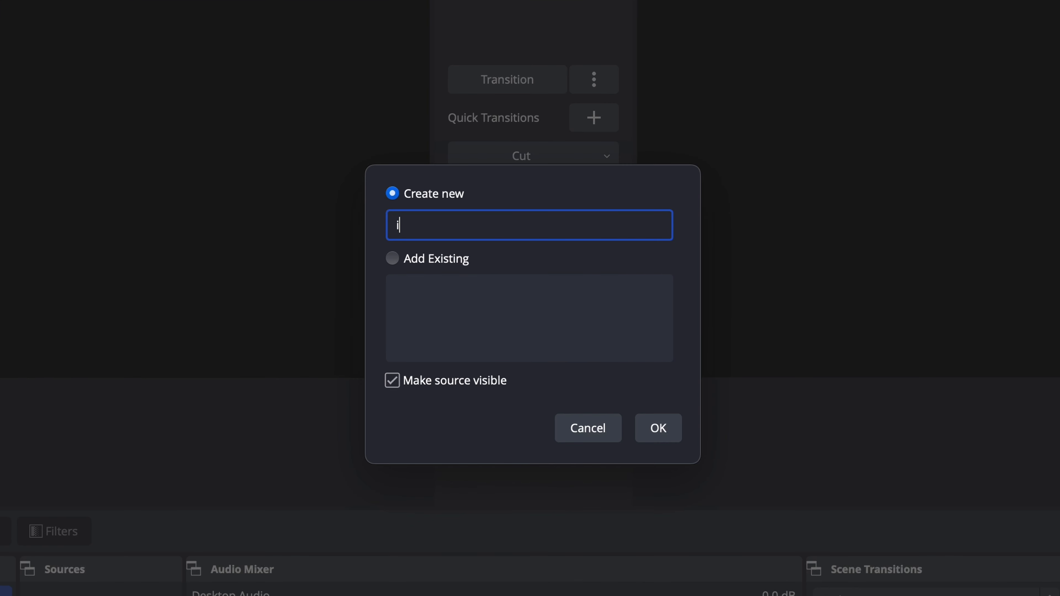
{"action": "type", "text": "CAST Mini"}
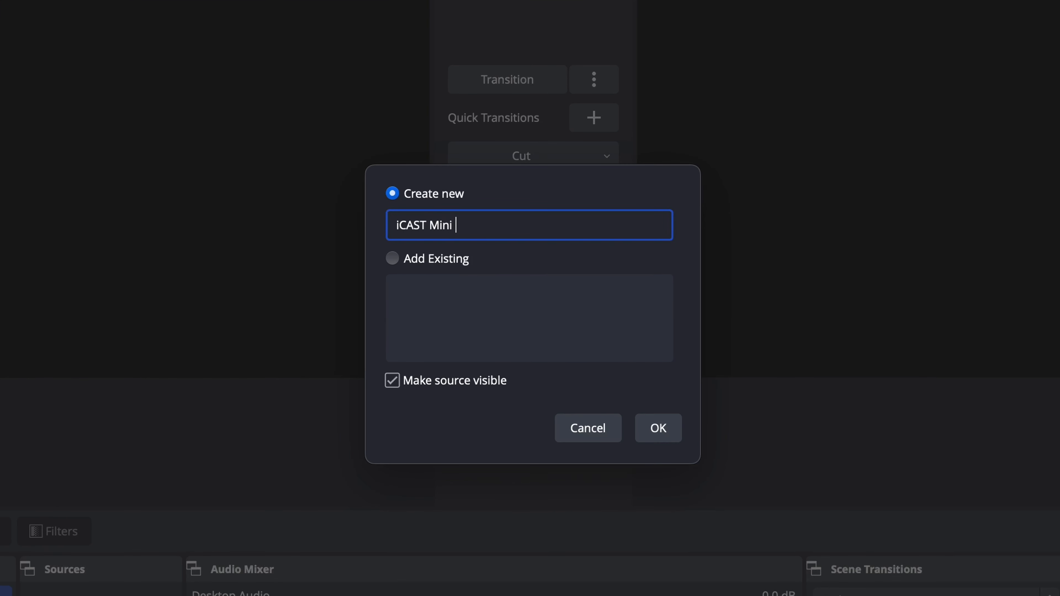
{"action": "type", "text": "4k"}
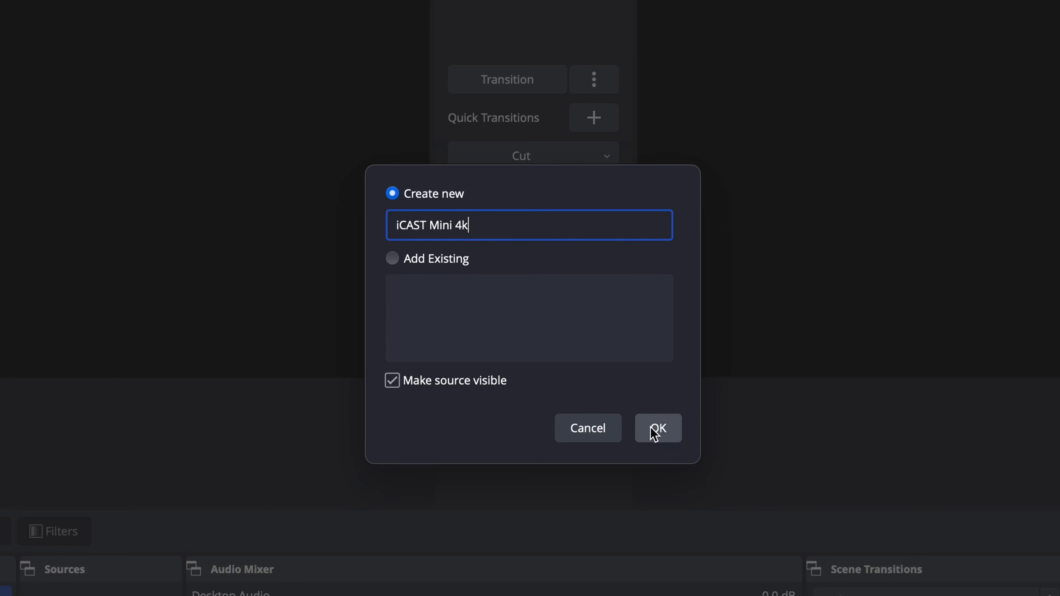
{"action": "left_click", "coordinate": [657, 427]}
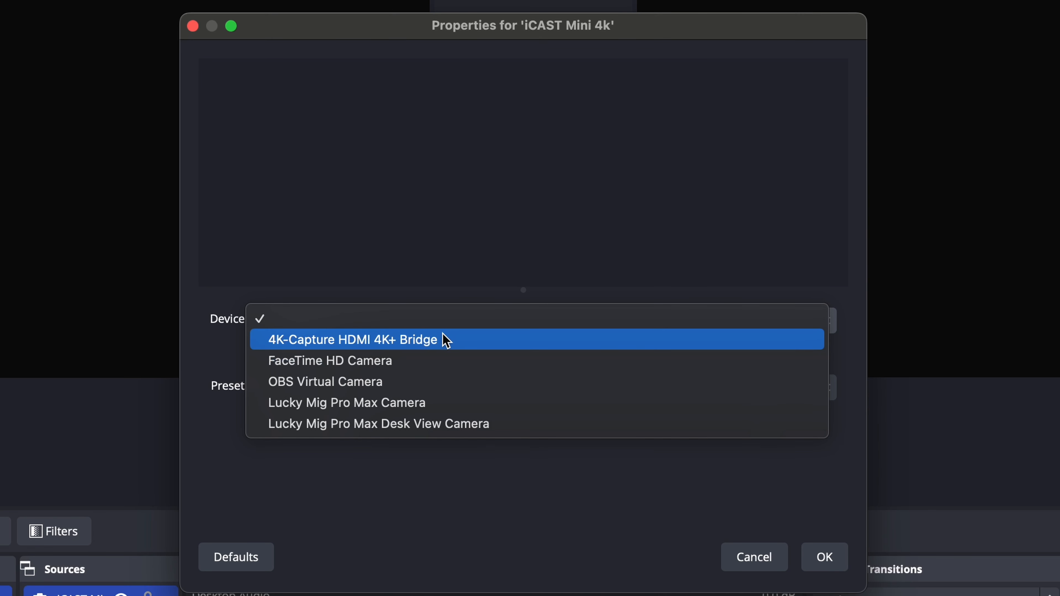
{"action": "mouse_move", "coordinate": [469, 345]}
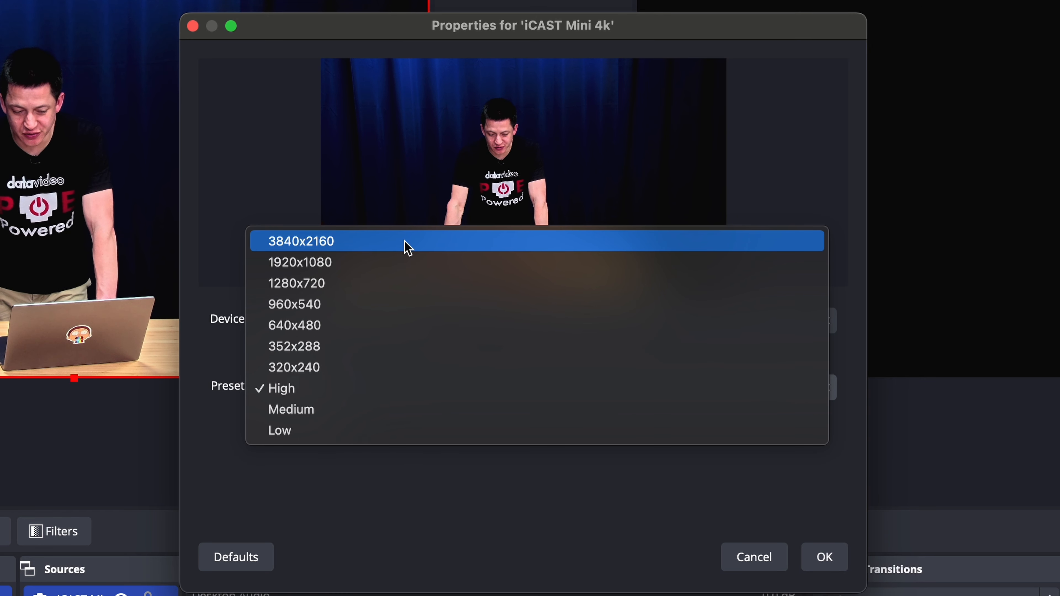
{"action": "left_click", "coordinate": [300, 240]}
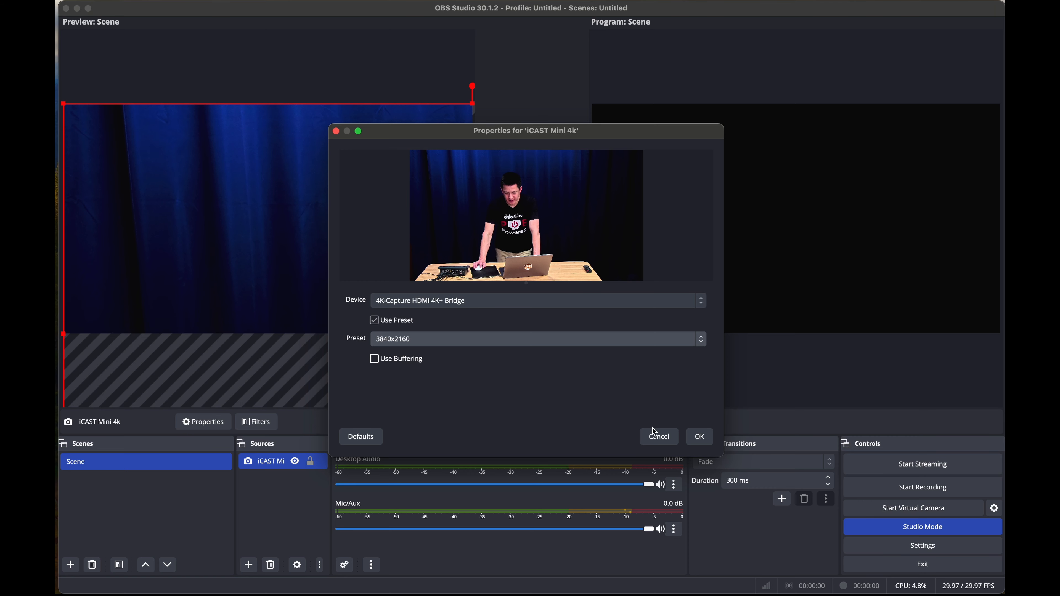
Confirm the iCAST Mini 4k properties, its 4K feed now overflowing the canvas
{"action": "left_click", "coordinate": [656, 436]}
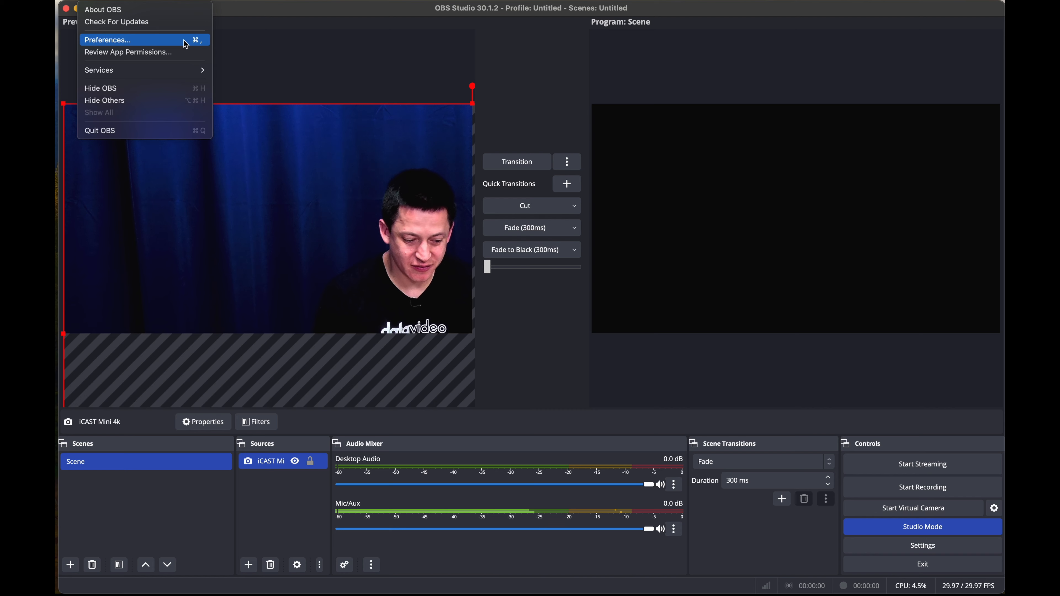
Set Base (Canvas) and Output (Scaled) resolution to 3840x2160 in Video settings
{"action": "left_click", "coordinate": [106, 40]}
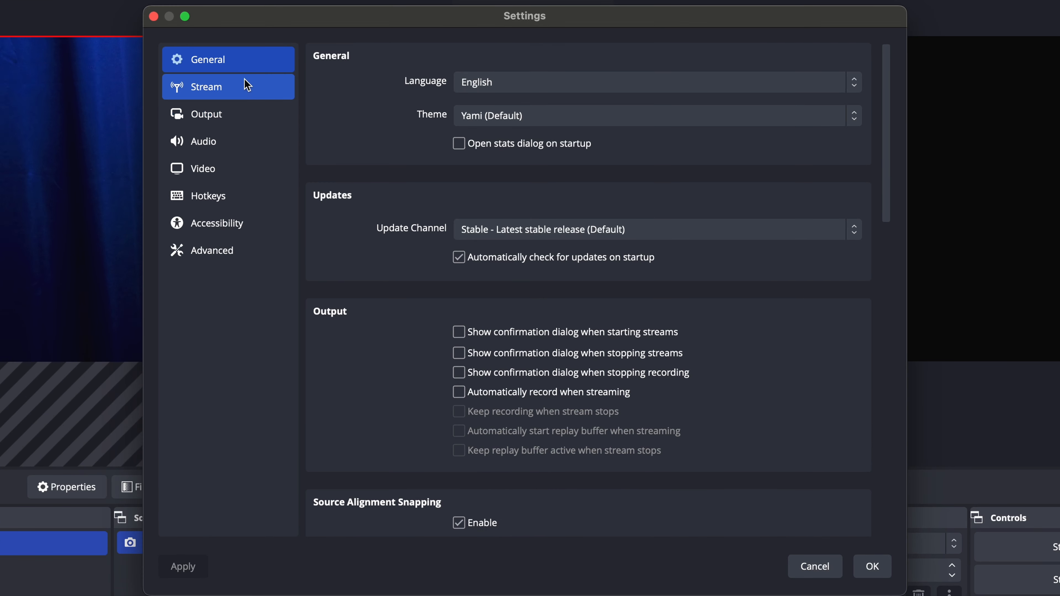
{"action": "left_click", "coordinate": [203, 169]}
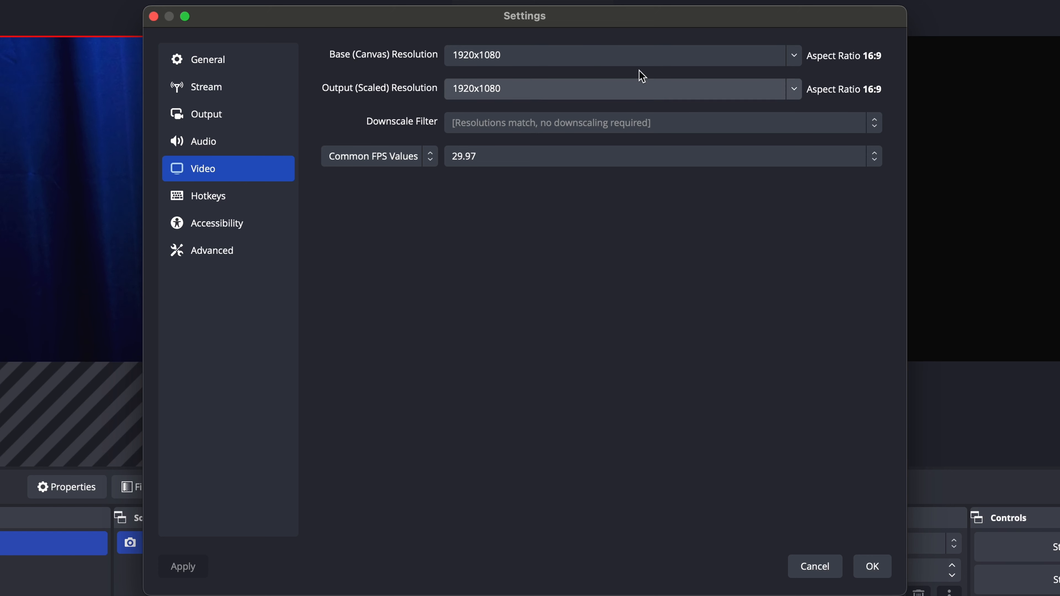
{"action": "left_click", "coordinate": [792, 55]}
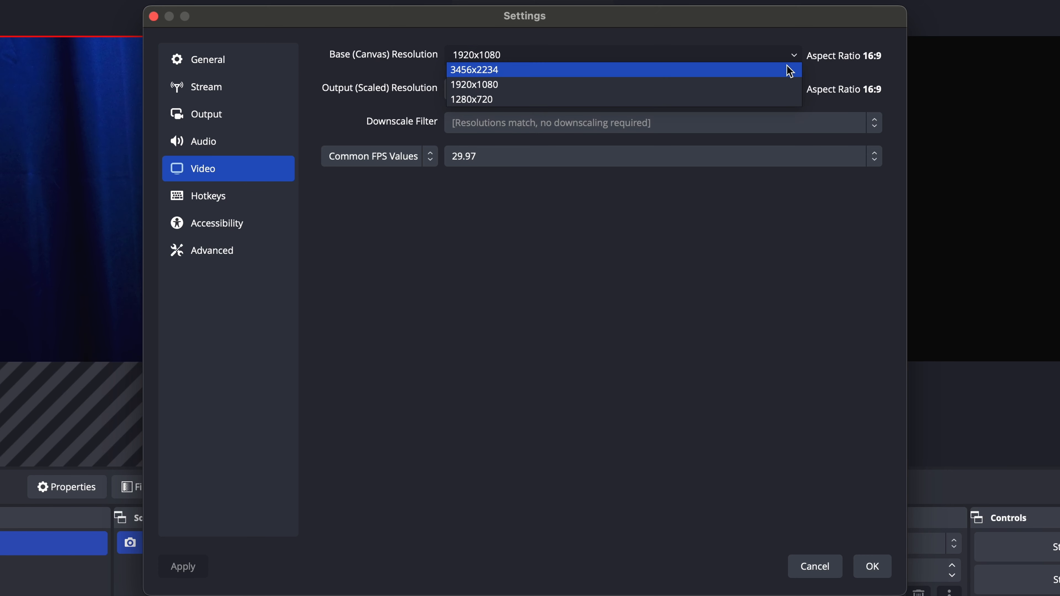
{"action": "mouse_move", "coordinate": [537, 84]}
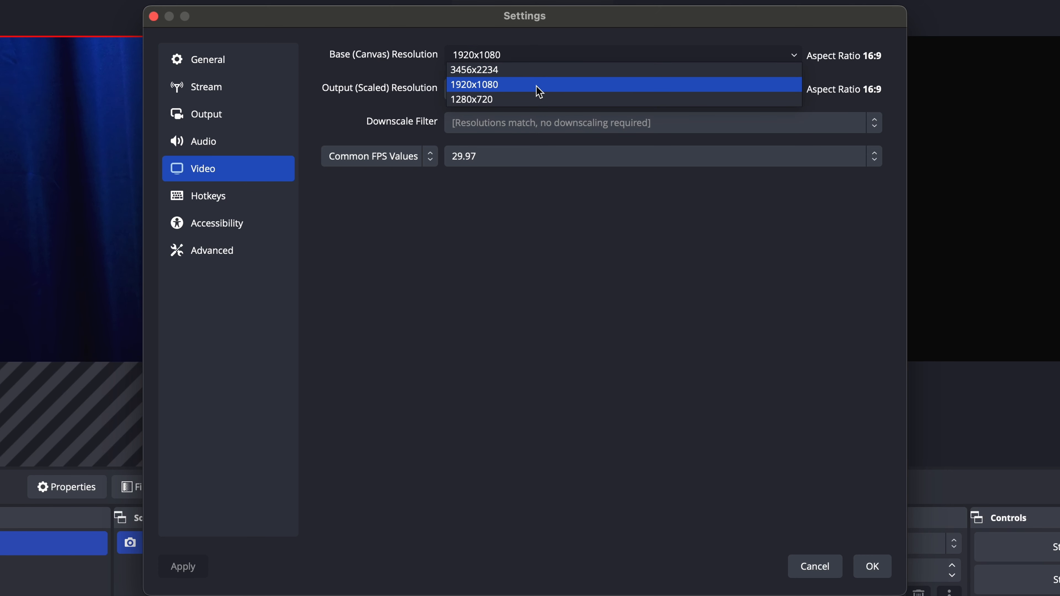
{"action": "mouse_move", "coordinate": [491, 69]}
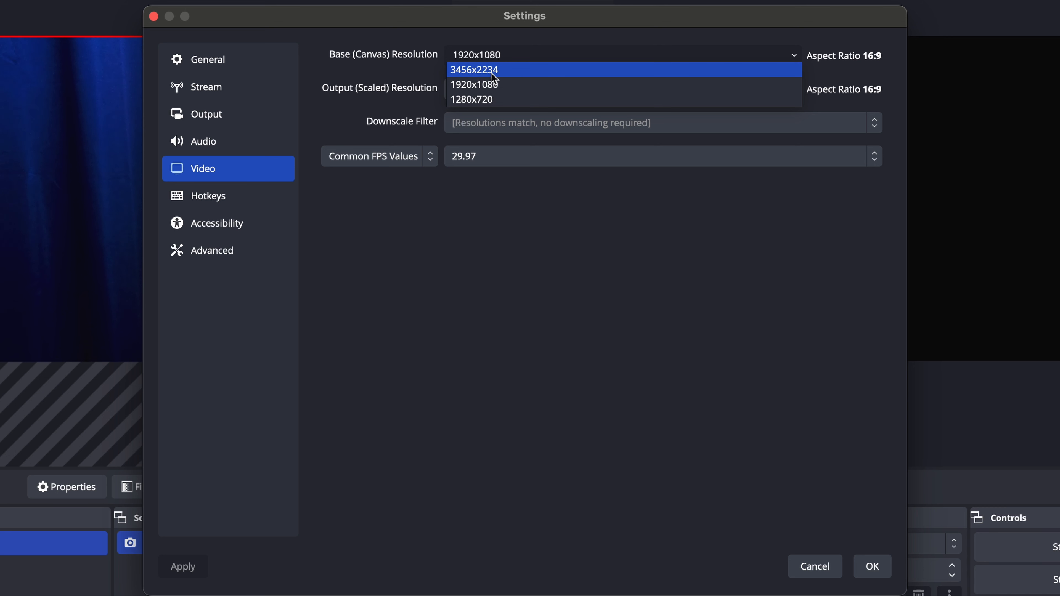
{"action": "mouse_move", "coordinate": [455, 79]}
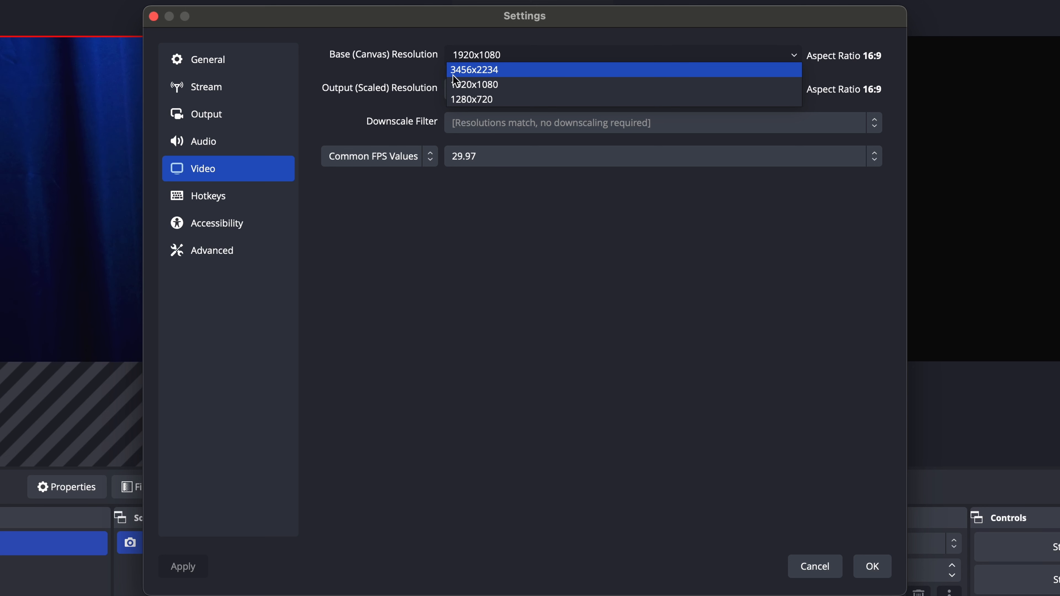
{"action": "mouse_move", "coordinate": [510, 78]}
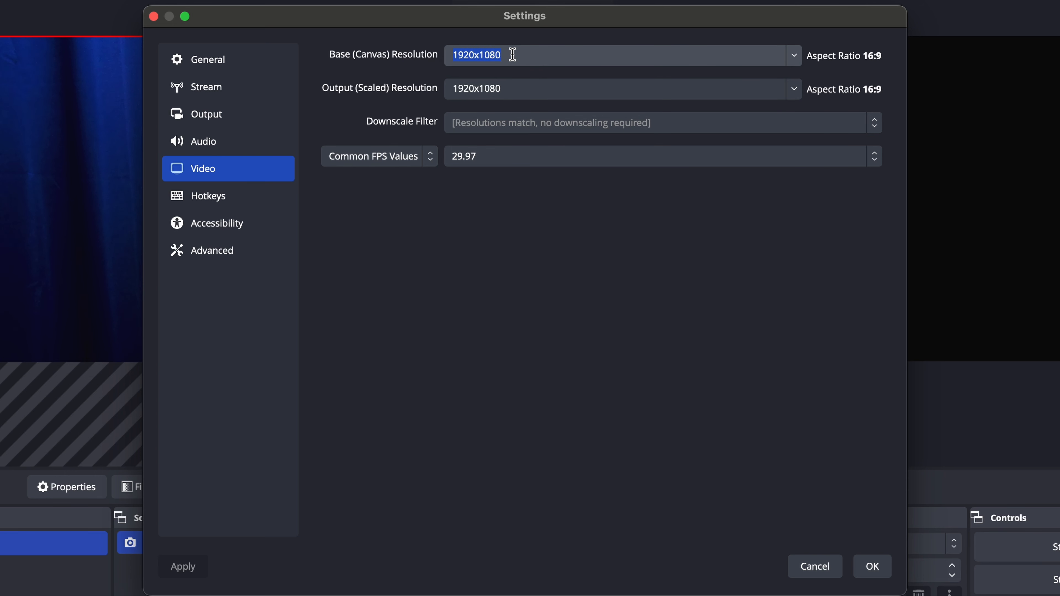
{"action": "type", "text": "3840x2160"}
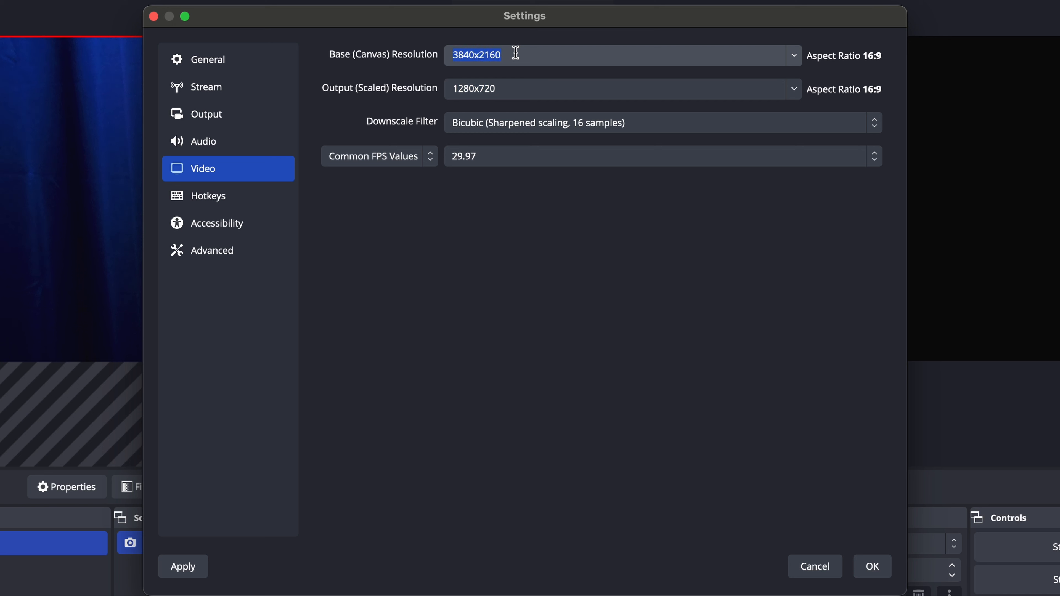
{"action": "type", "text": "3840x2160"}
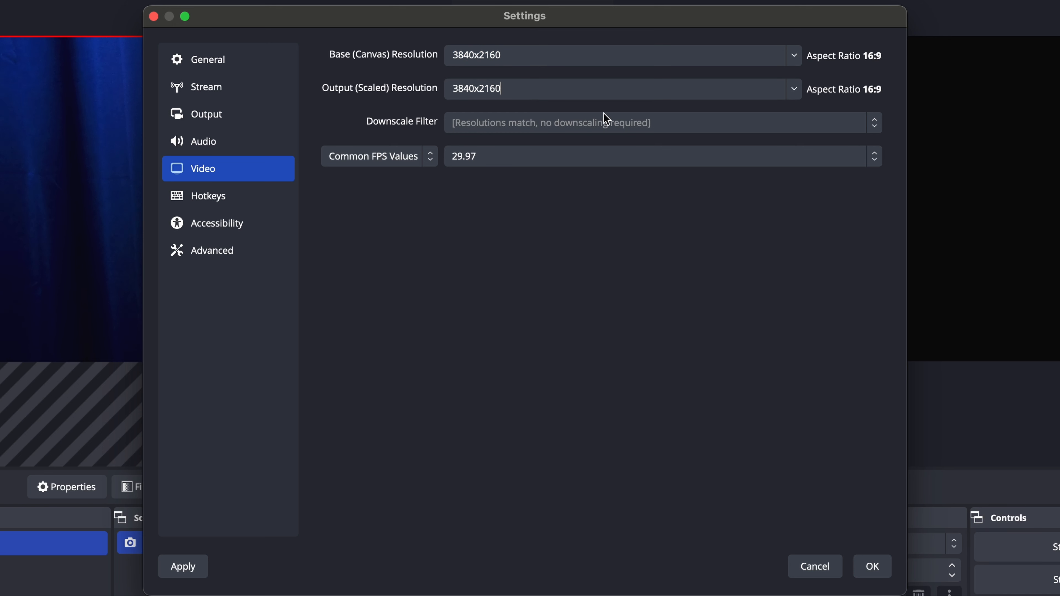
{"action": "left_click", "coordinate": [870, 566]}
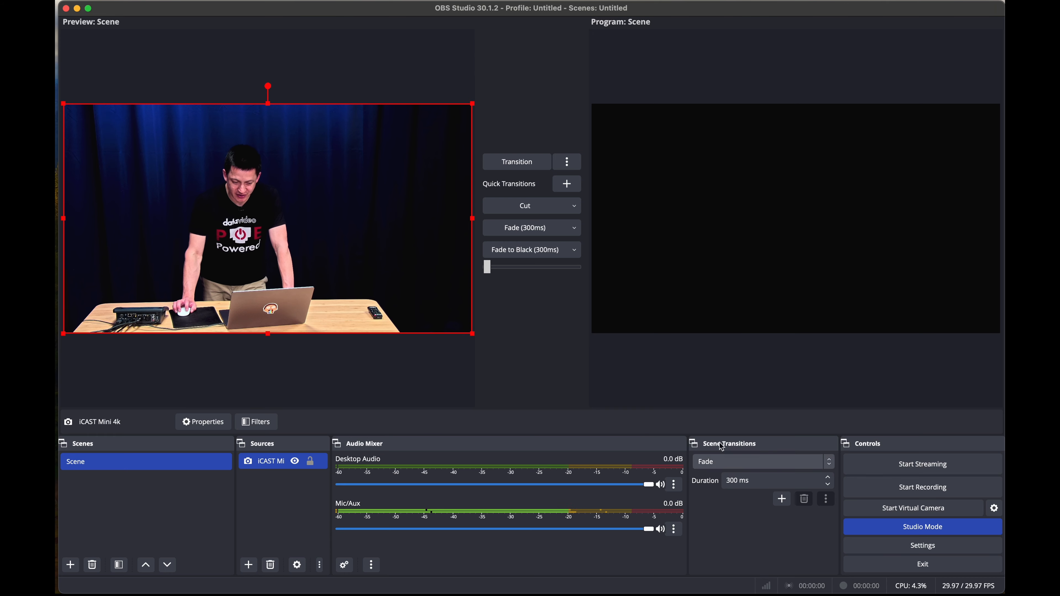
Toggle Studio Mode off so a single full-width preview shows the camera feed
{"action": "left_click", "coordinate": [922, 526]}
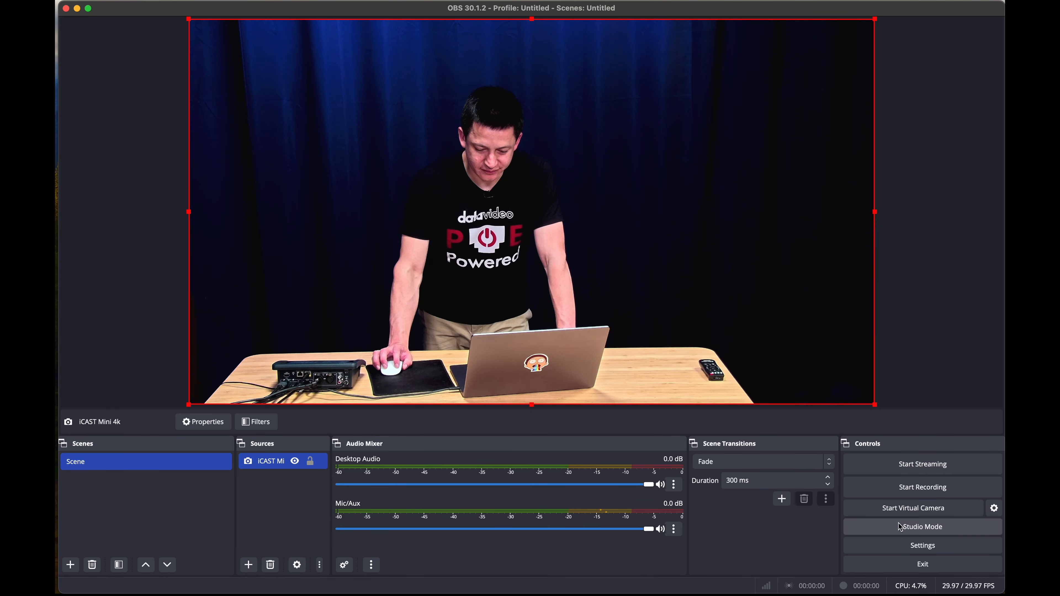
{"action": "left_click", "coordinate": [921, 526]}
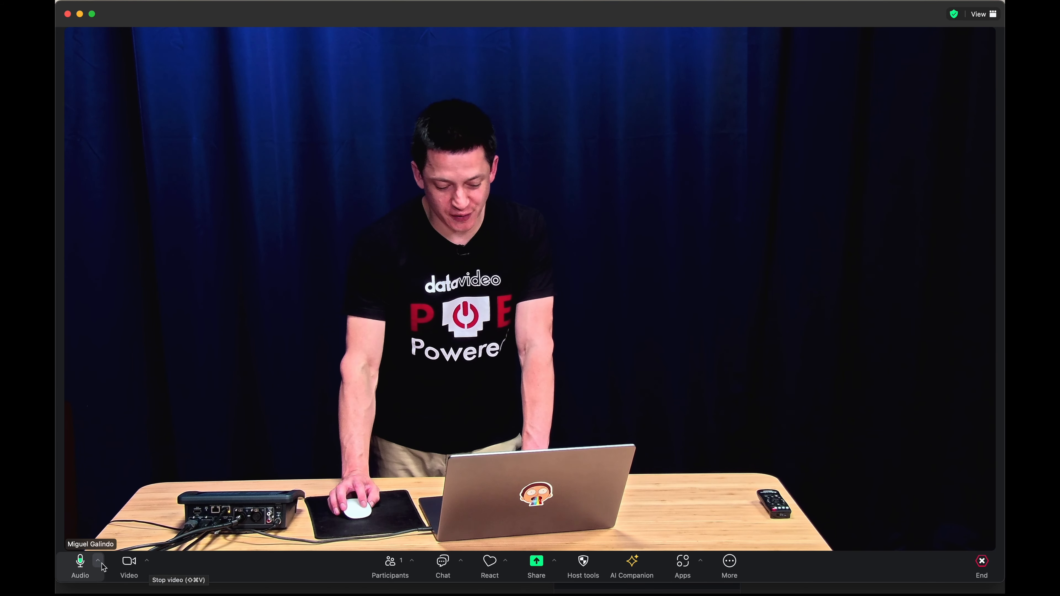
Show the capture device feed as the Zoom meeting video, then move to the browser
{"action": "left_click", "coordinate": [98, 561]}
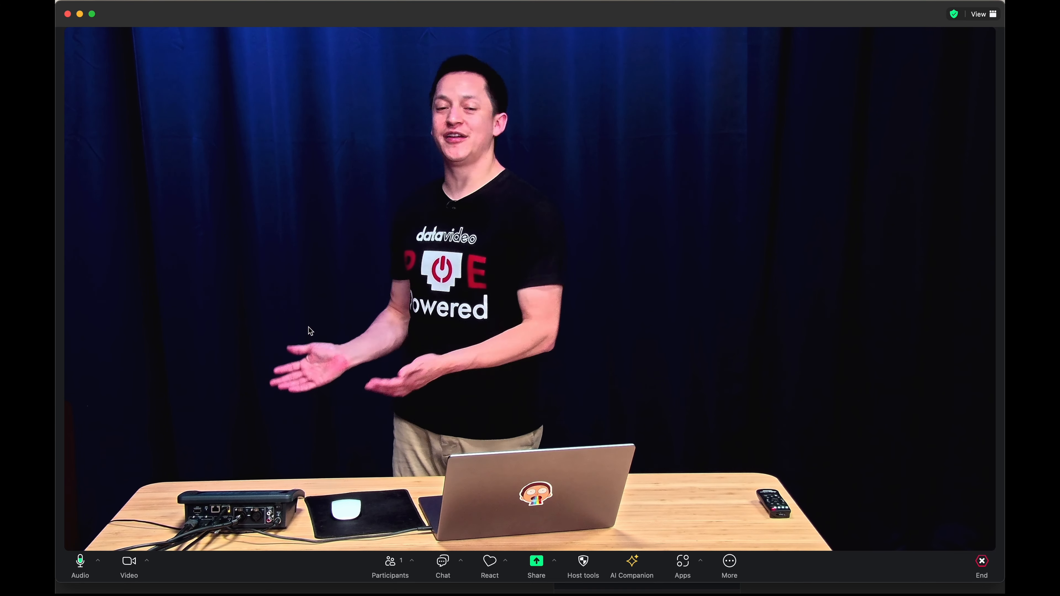
{"action": "left_click", "coordinate": [891, 95]}
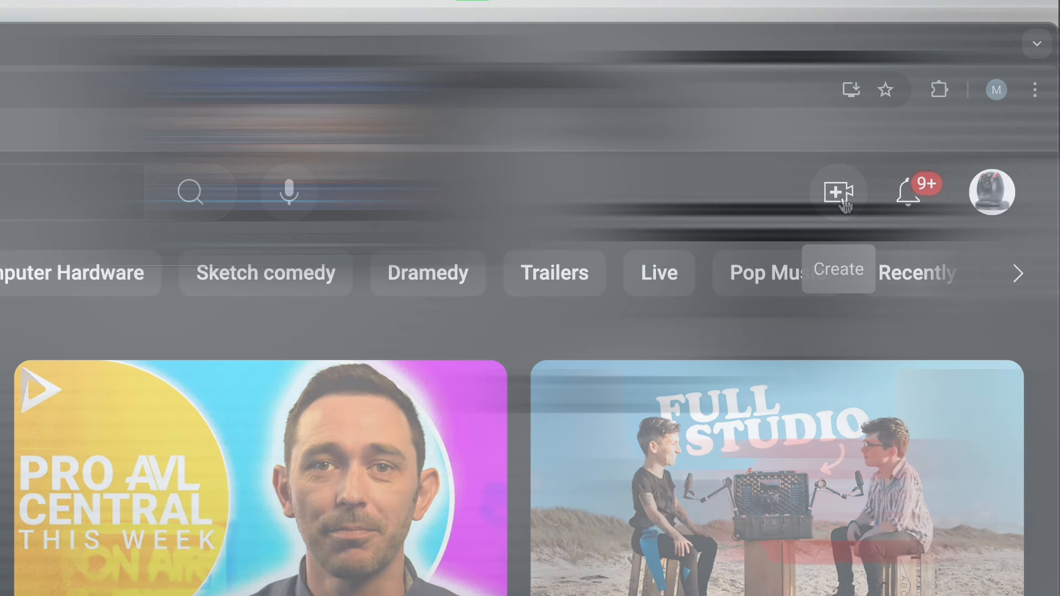
Start a Go live stream titled iCAST Mini test stream, skip monetization, set visibility Private
{"action": "left_click", "coordinate": [838, 192]}
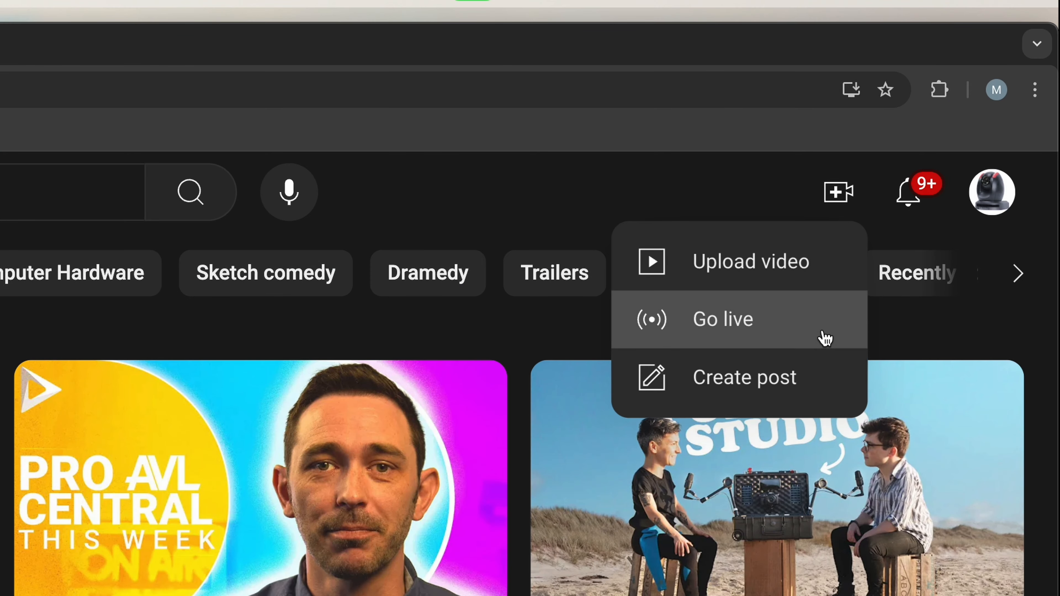
{"action": "left_click", "coordinate": [722, 319]}
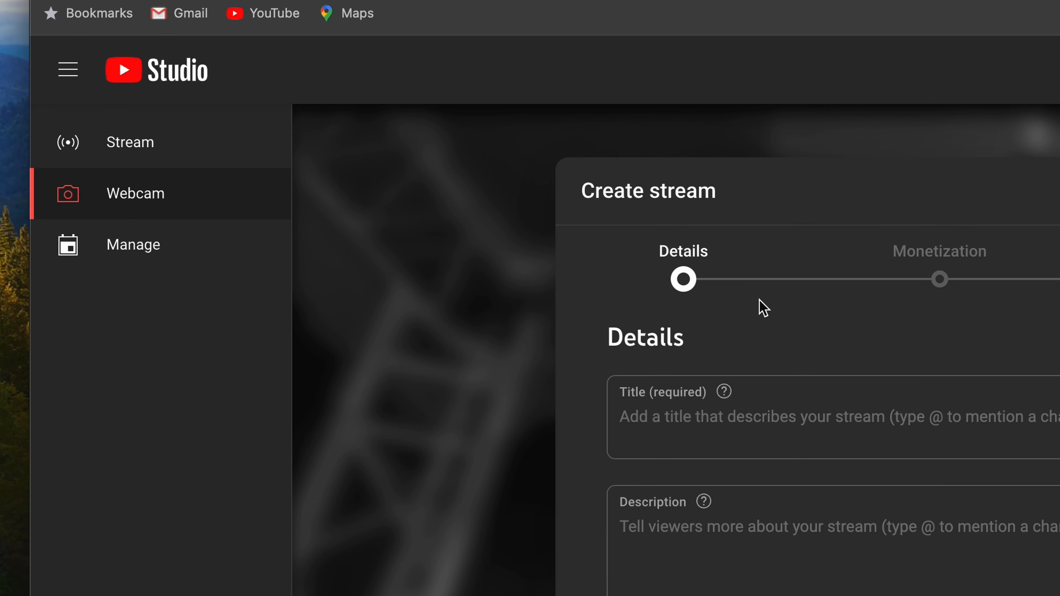
{"action": "type", "text": "iCAST Mini test stream"}
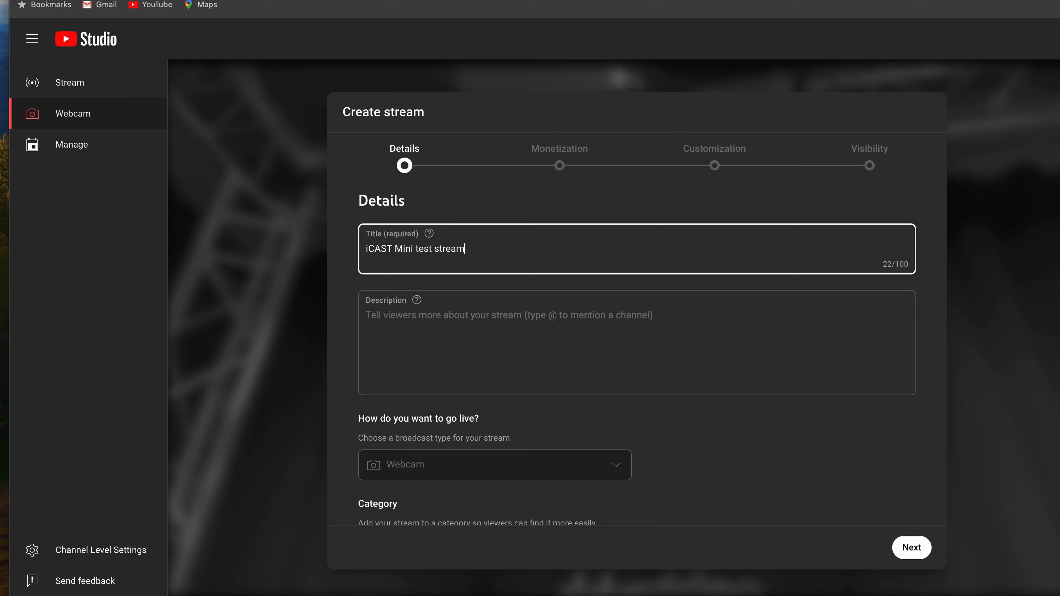
{"action": "left_click", "coordinate": [910, 548]}
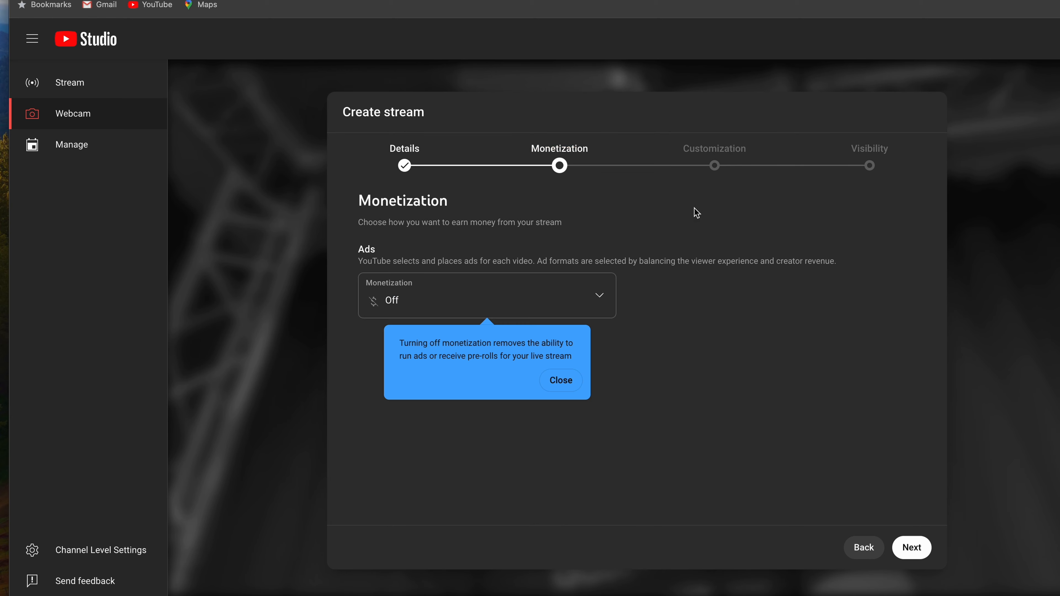
{"action": "left_click", "coordinate": [912, 548]}
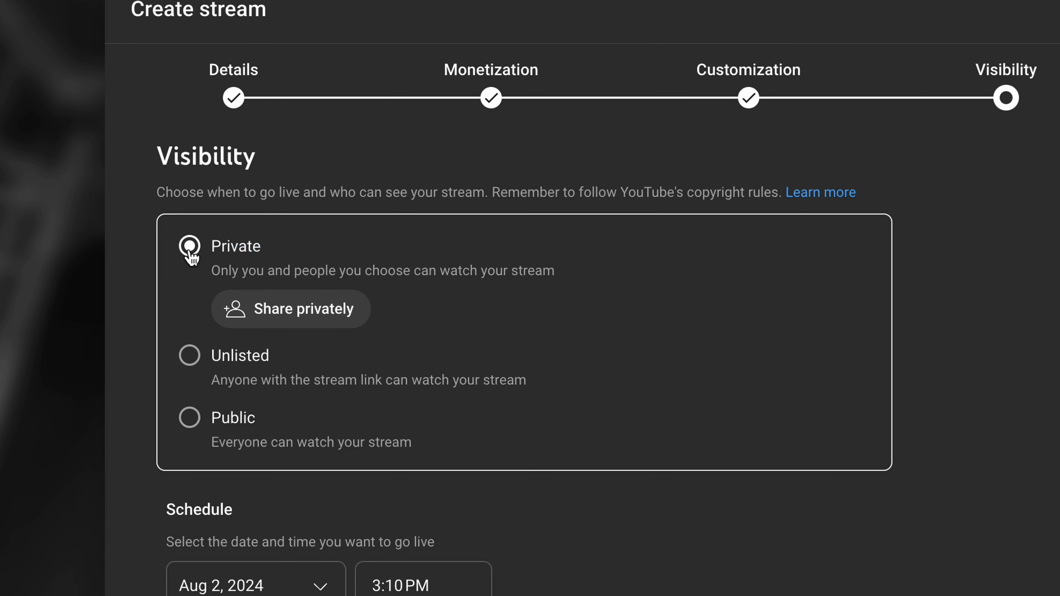
{"action": "left_click", "coordinate": [189, 245]}
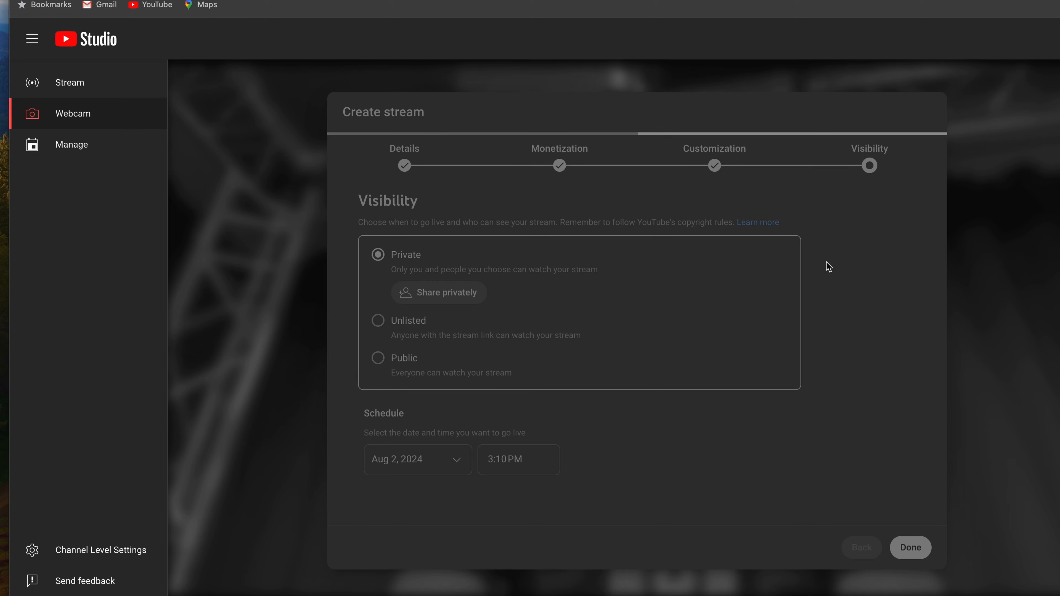
Finish the stream setup, pick 4K-Capture HDMI 4K+ Bridge as camera, and go live
{"action": "left_click", "coordinate": [909, 547]}
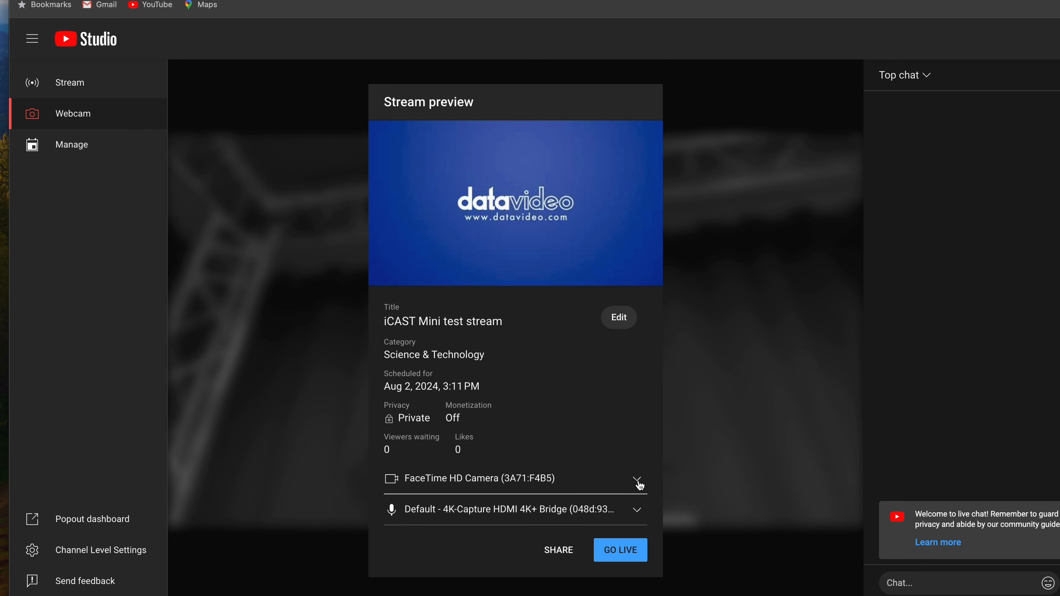
{"action": "left_click", "coordinate": [636, 481]}
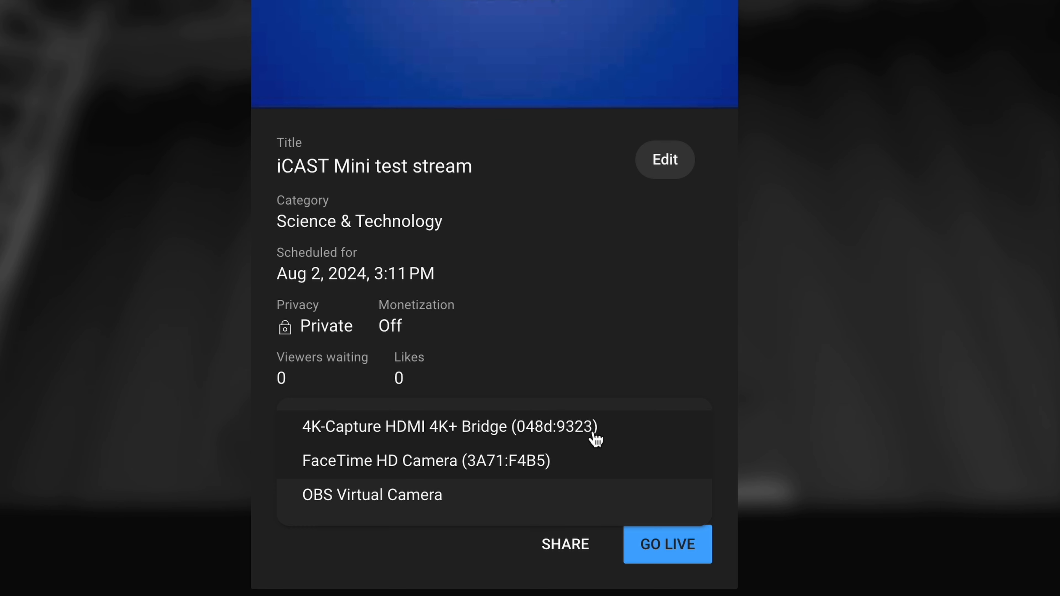
{"action": "mouse_move", "coordinate": [620, 437]}
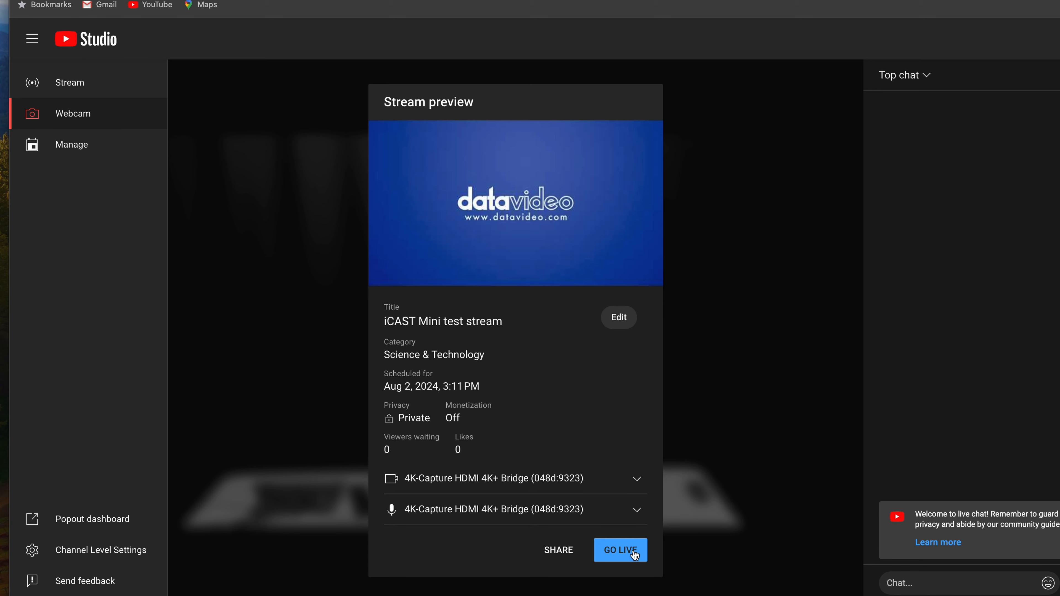
{"action": "left_click", "coordinate": [619, 549]}
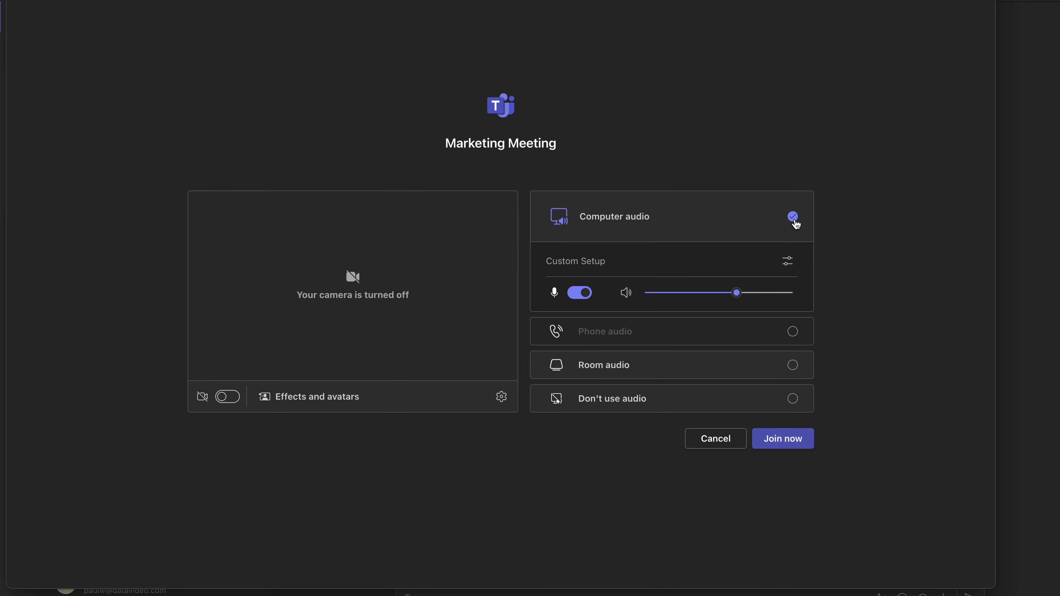
Choose Computer audio and join the Marketing Meeting
{"action": "left_click", "coordinate": [782, 437]}
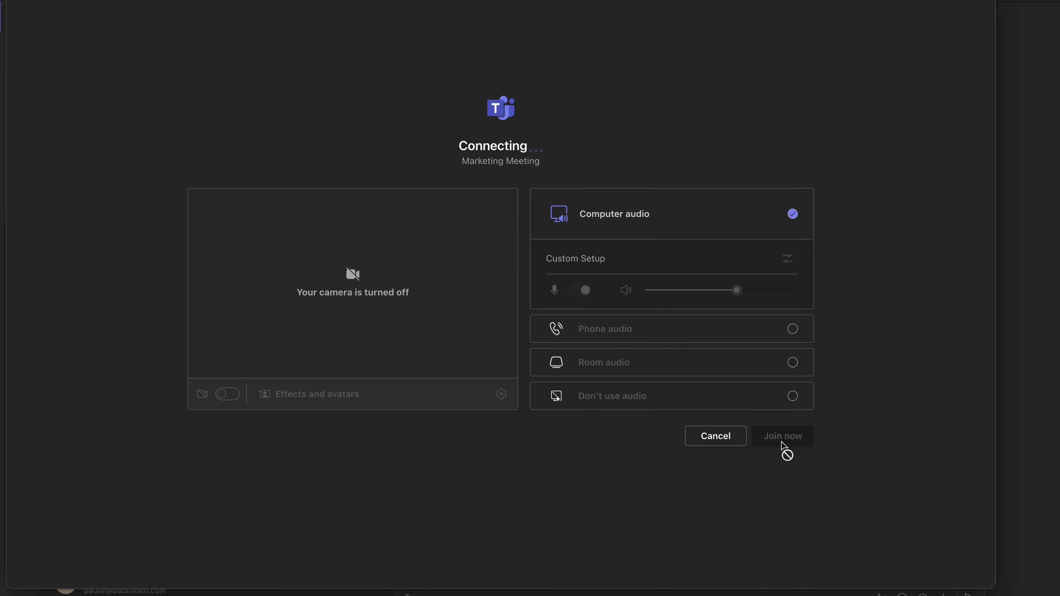
{"action": "left_click", "coordinate": [783, 436]}
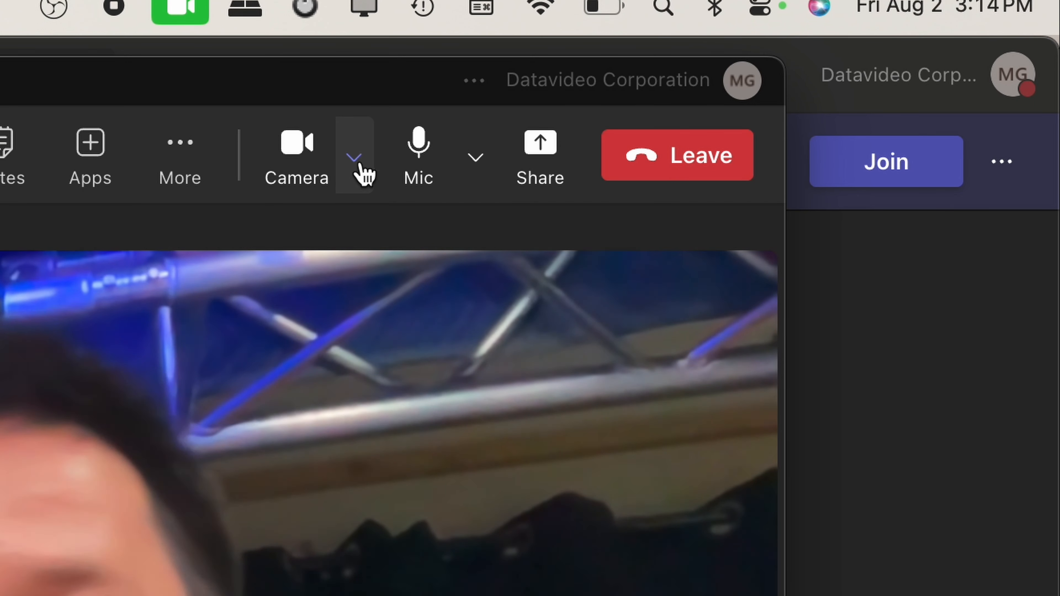
Select 4K-Capture HDMI 4K+ Bridge as the Teams meeting camera and confirm it as the microphone
{"action": "left_click", "coordinate": [354, 154]}
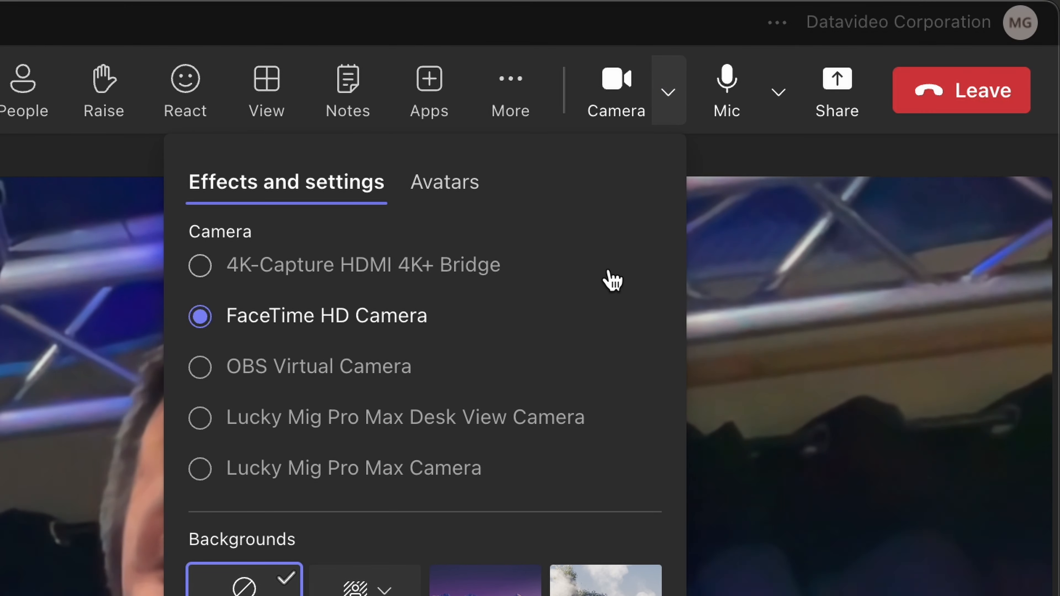
{"action": "mouse_move", "coordinate": [452, 318]}
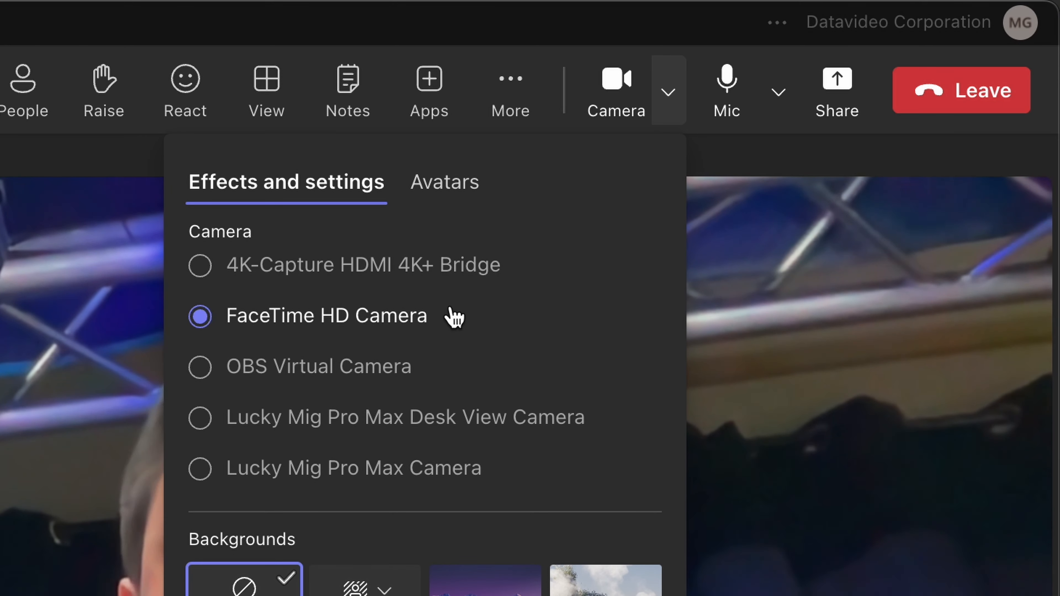
{"action": "mouse_move", "coordinate": [398, 274]}
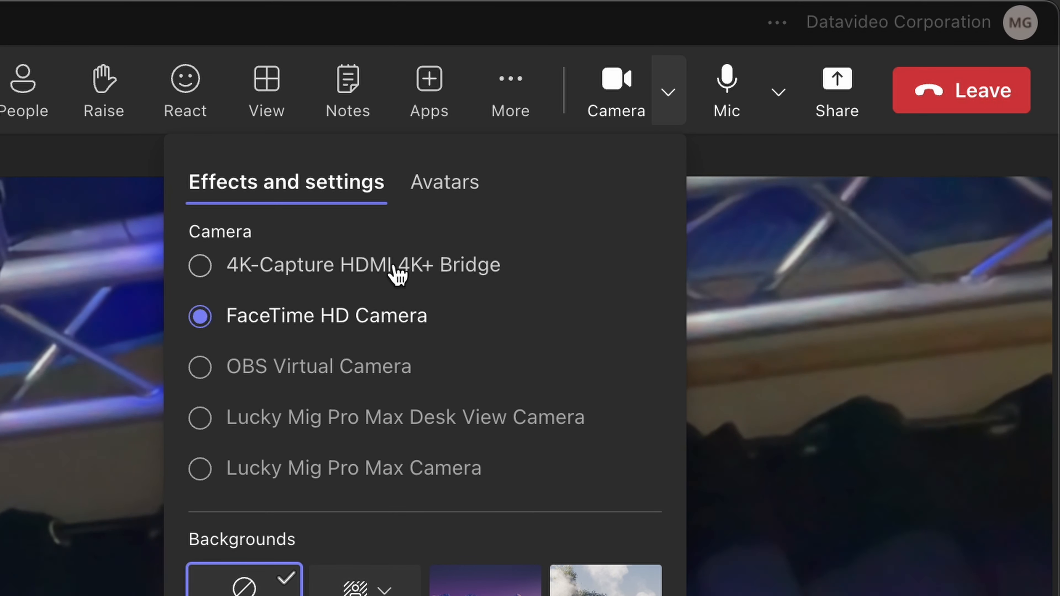
{"action": "left_click", "coordinate": [199, 265]}
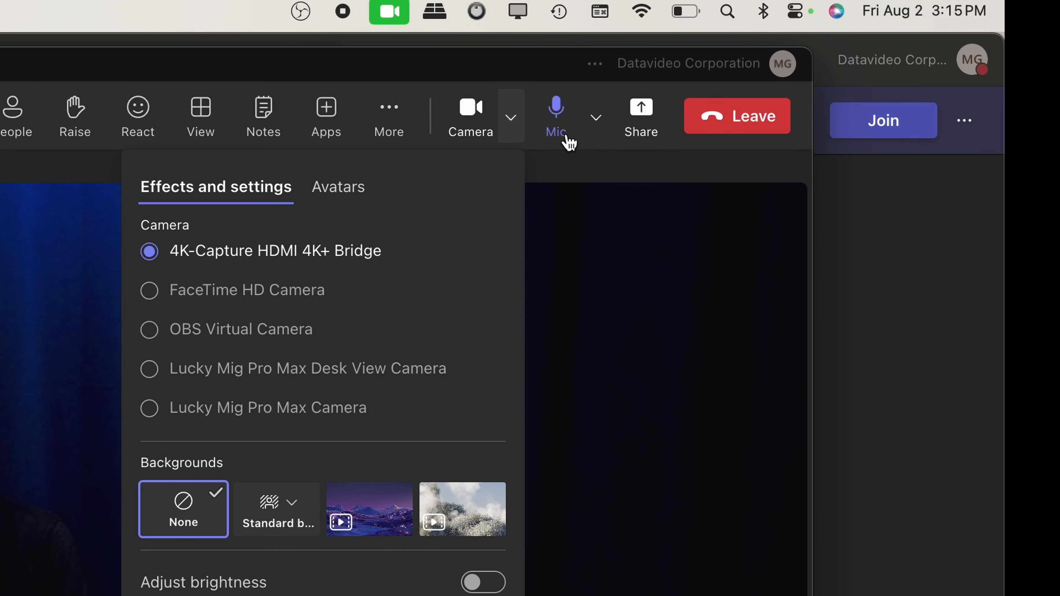
{"action": "left_click", "coordinate": [595, 117]}
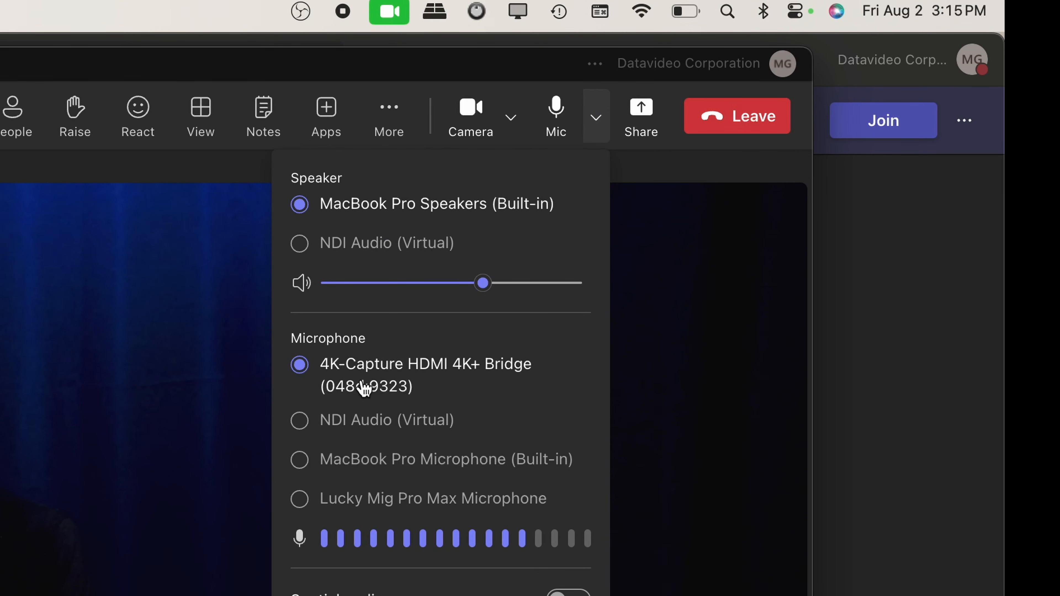
{"action": "mouse_move", "coordinate": [408, 385]}
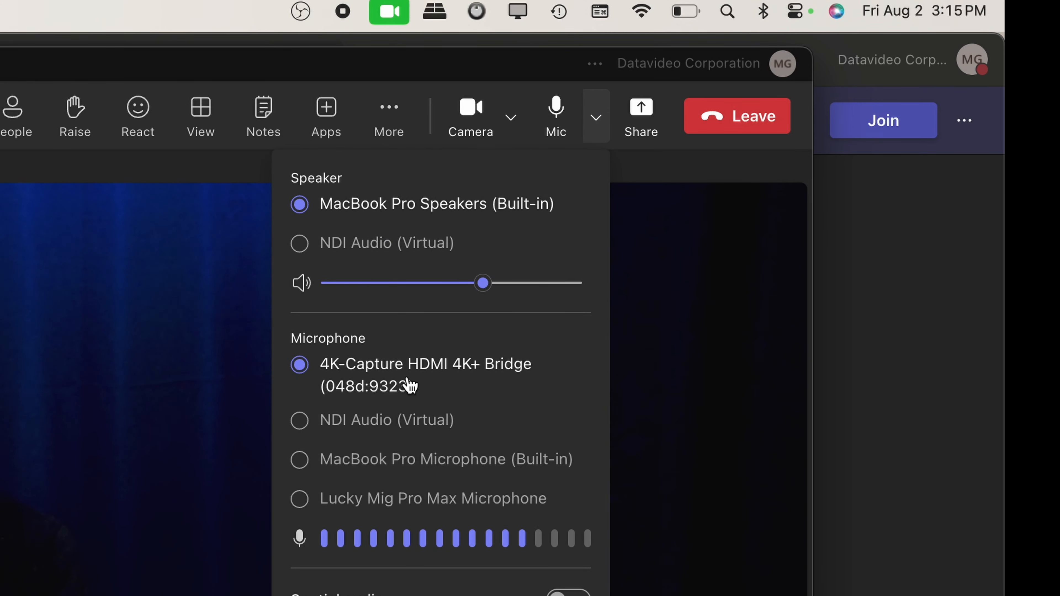